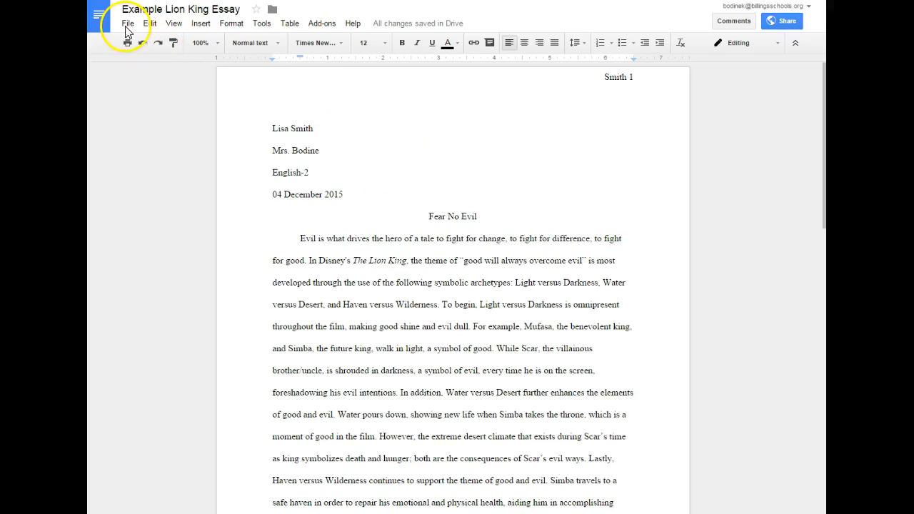
Make a copy of the Example Lion King Essay named '7 Lion King Essay'.
left_click(128, 23)
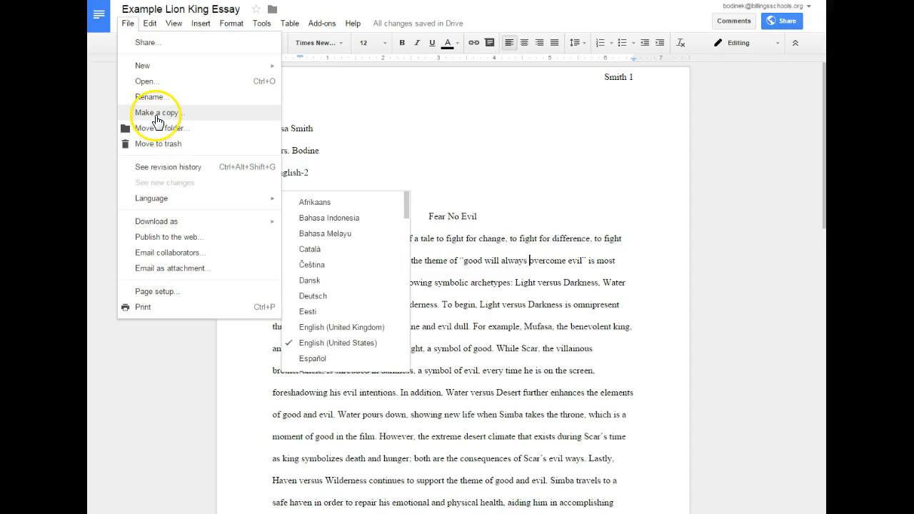
left_click(157, 112)
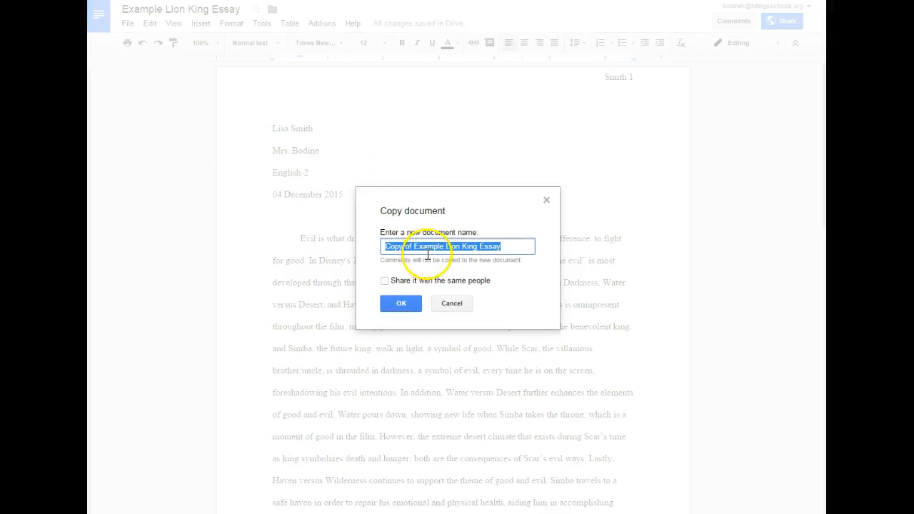
left_click(445, 245)
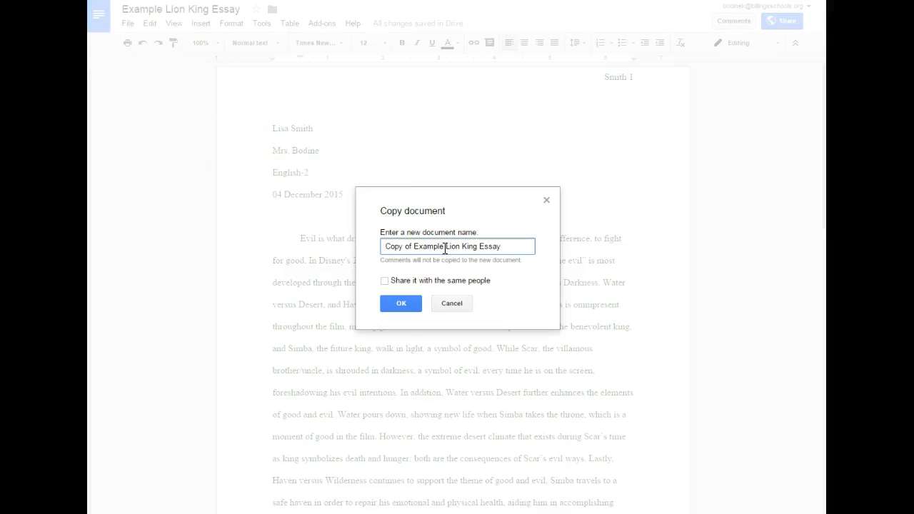
double_click(412, 246)
type("7")
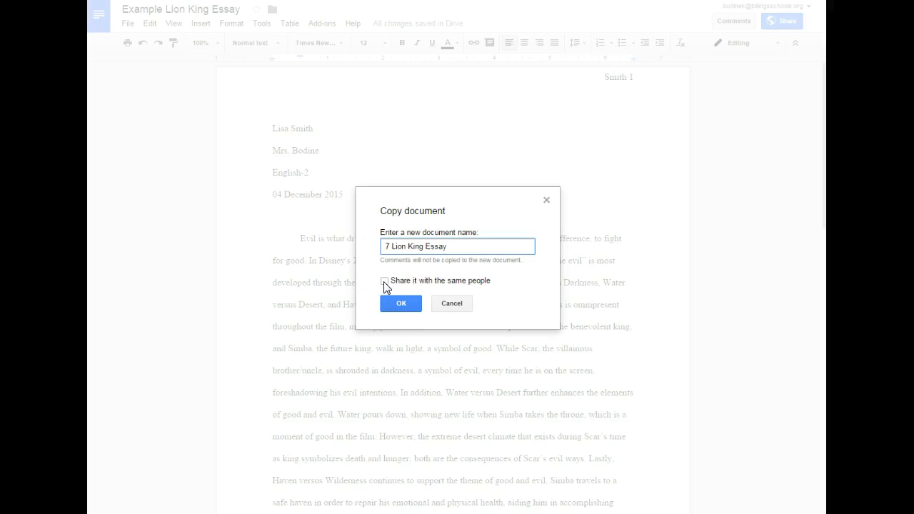
left_click(401, 302)
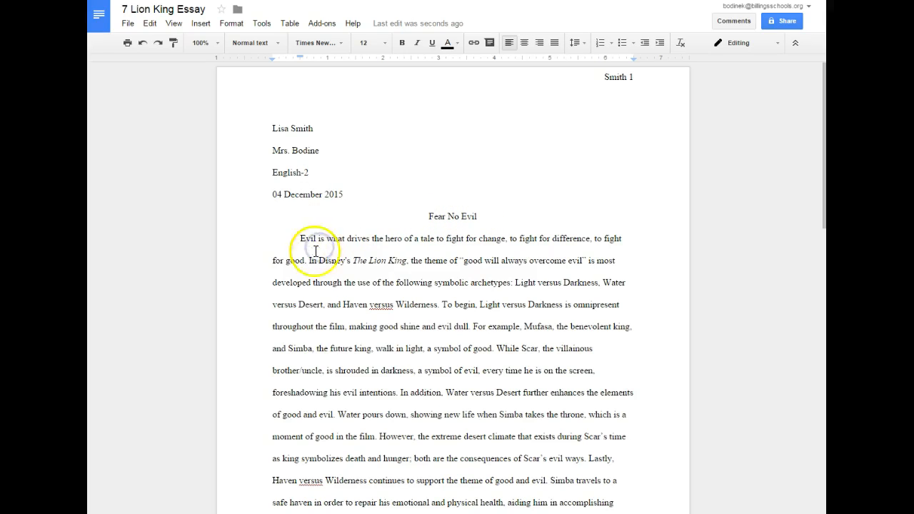
mouse_move(466, 270)
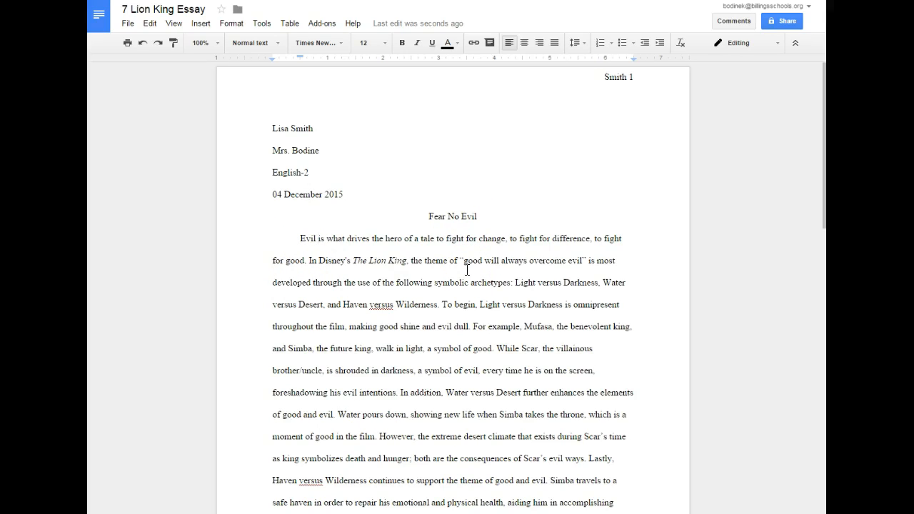
mouse_move(402, 227)
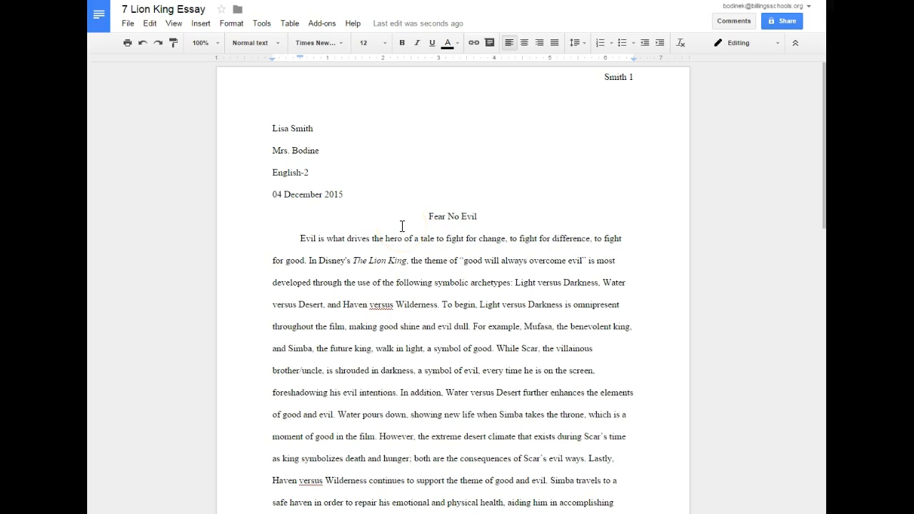
mouse_move(471, 262)
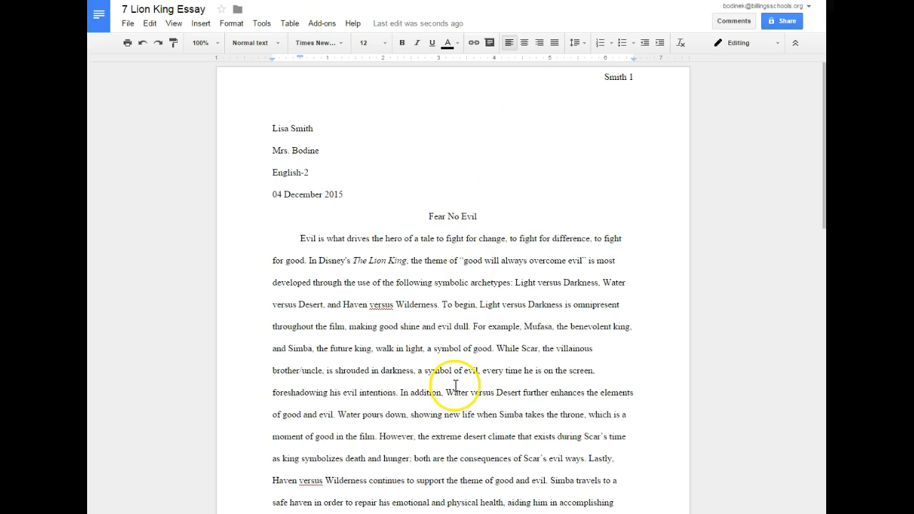
mouse_move(415, 131)
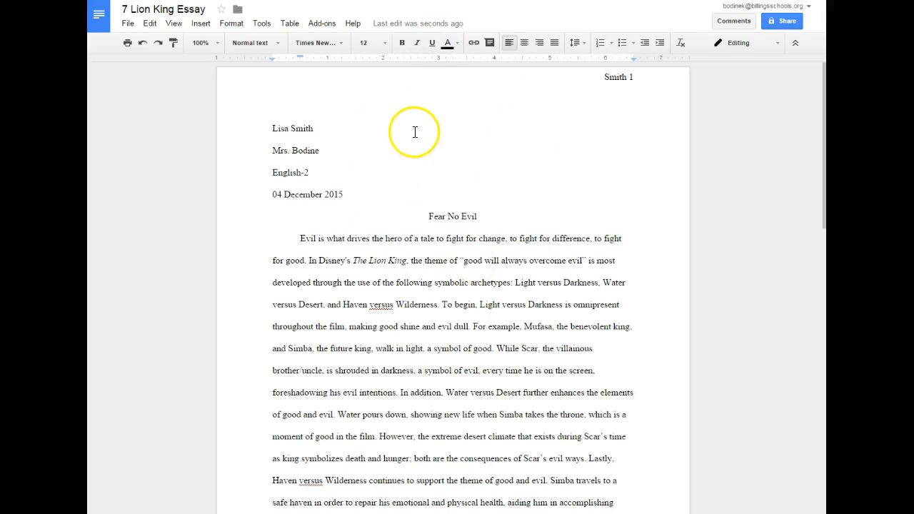
mouse_move(98, 14)
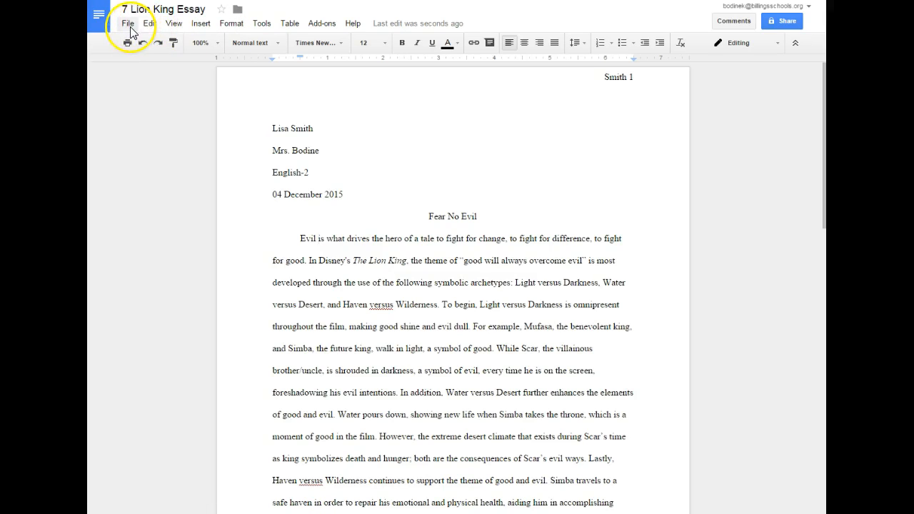
mouse_move(203, 45)
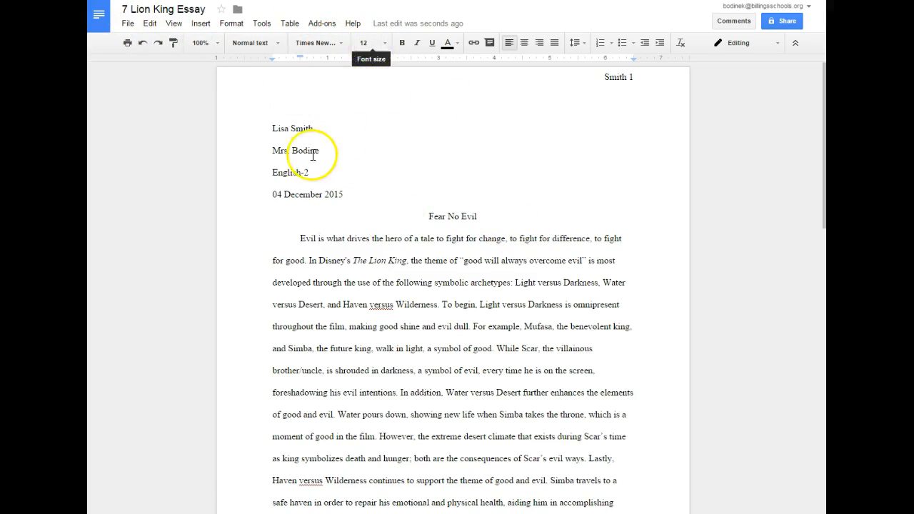
mouse_move(319, 42)
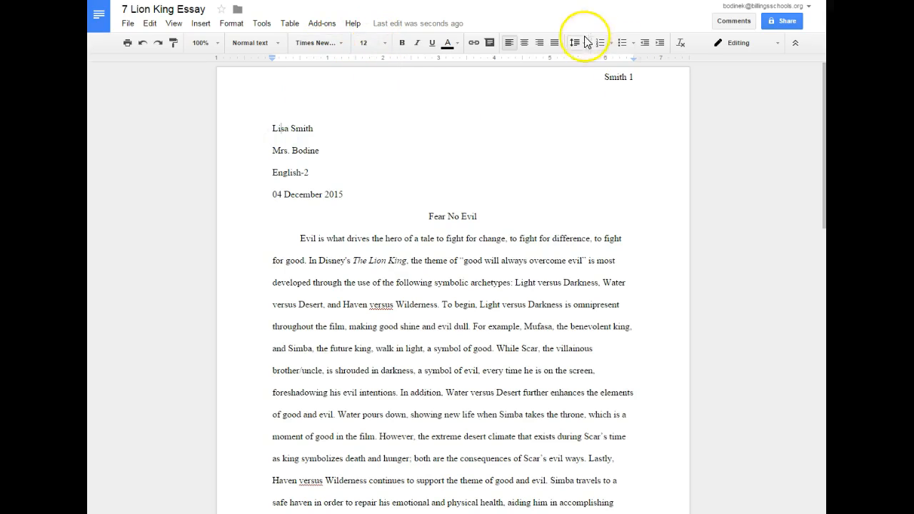
Confirm Double line spacing, then look through the File and Insert menus.
left_click(574, 42)
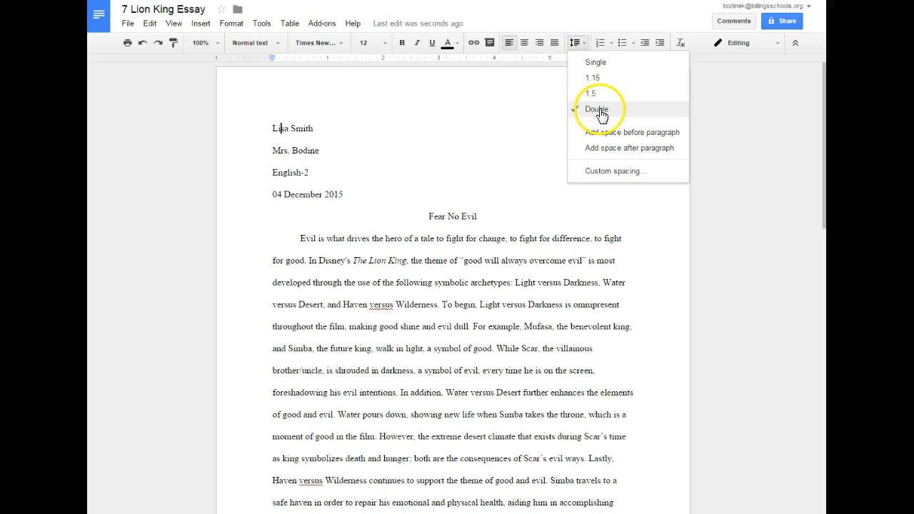
left_click(596, 109)
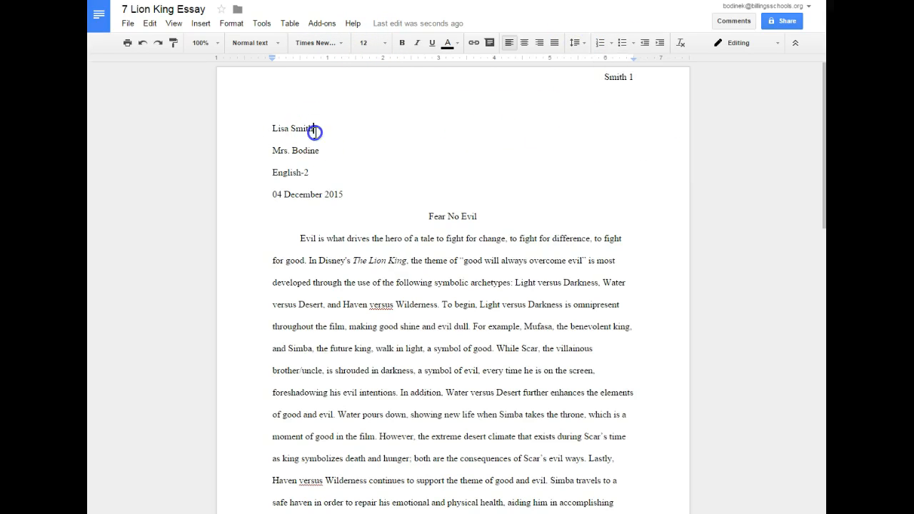
mouse_move(473, 284)
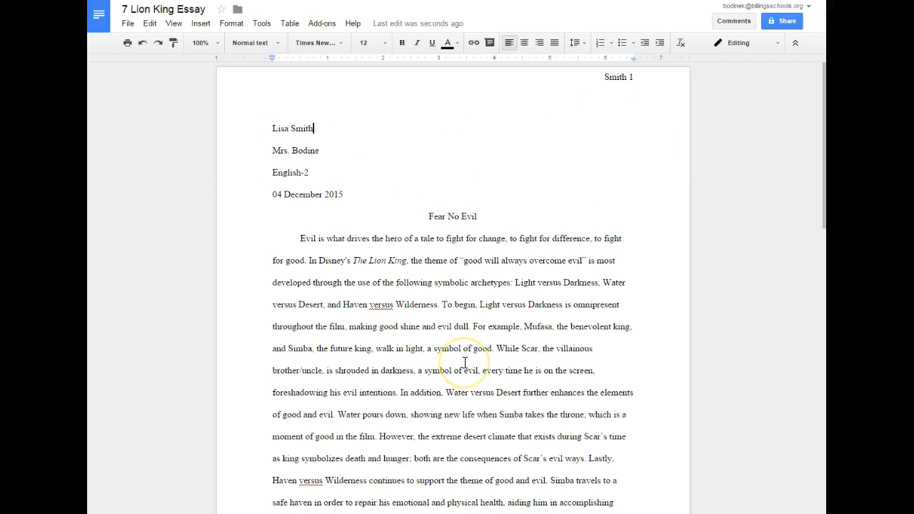
mouse_move(411, 255)
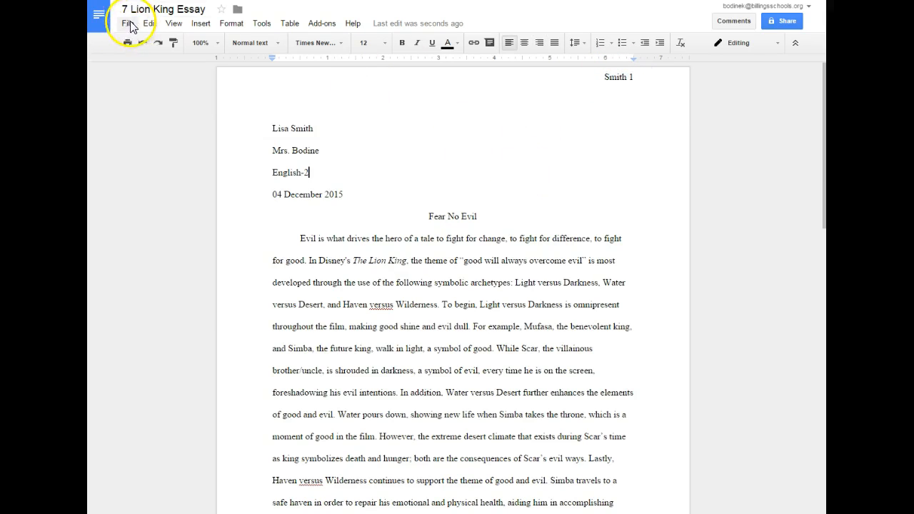
left_click(173, 23)
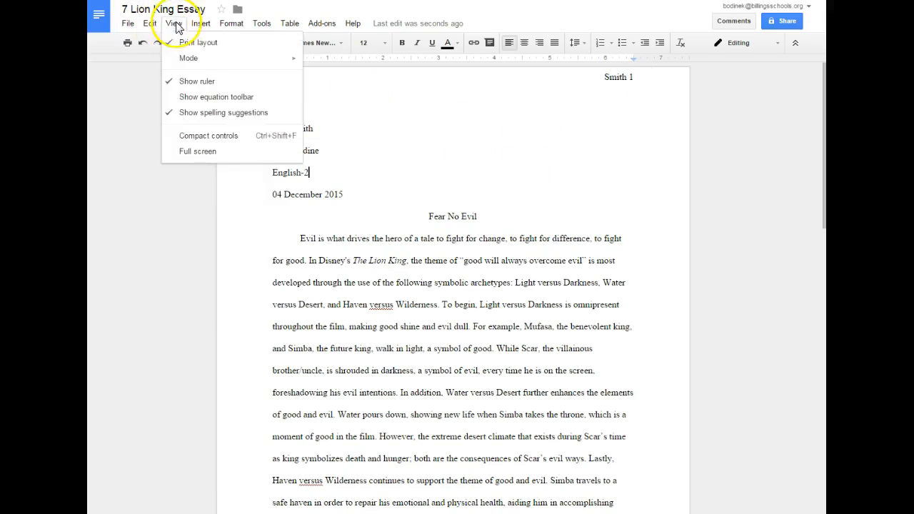
left_click(201, 23)
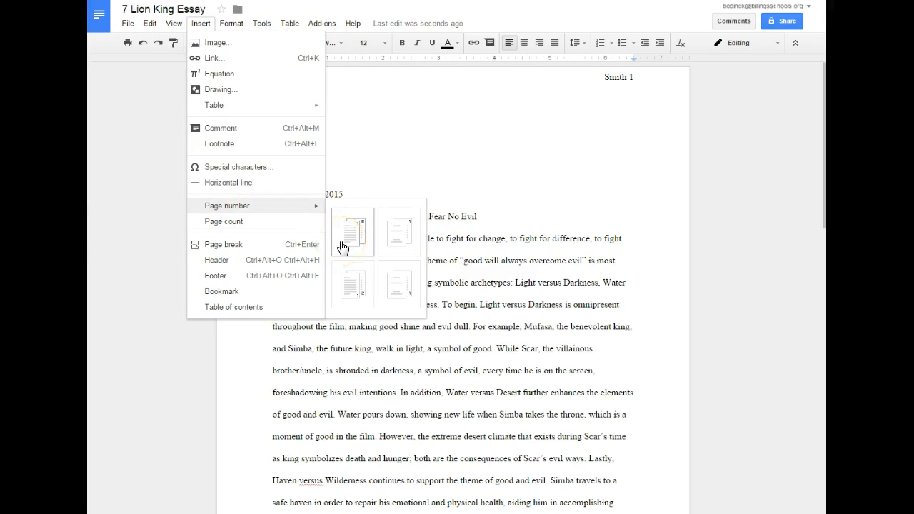
mouse_move(367, 231)
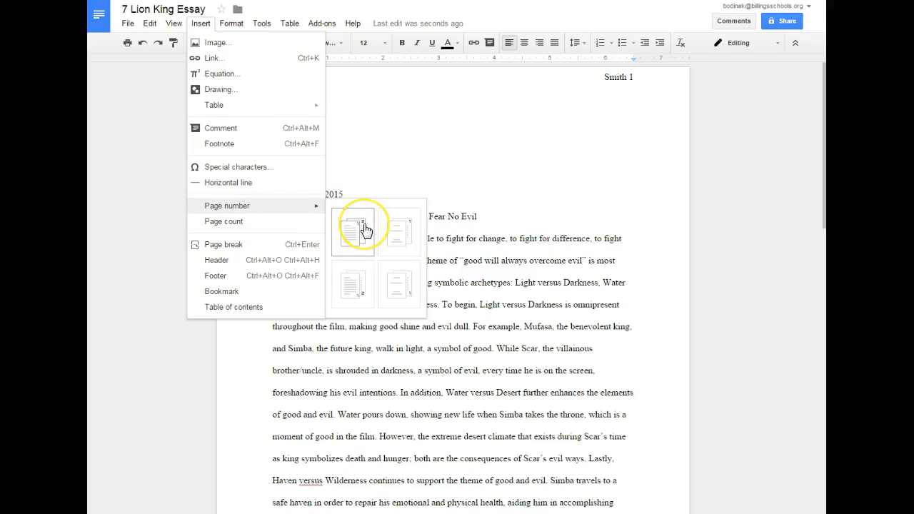
mouse_move(612, 86)
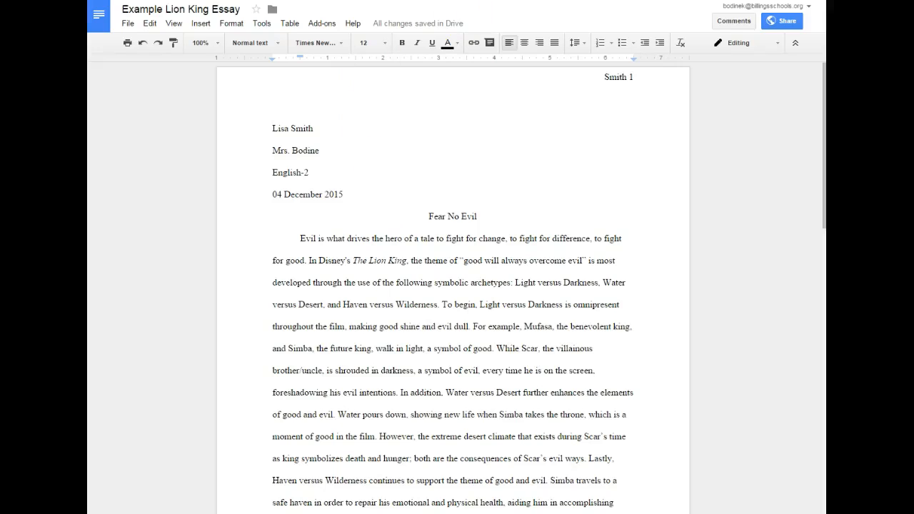
mouse_move(246, 177)
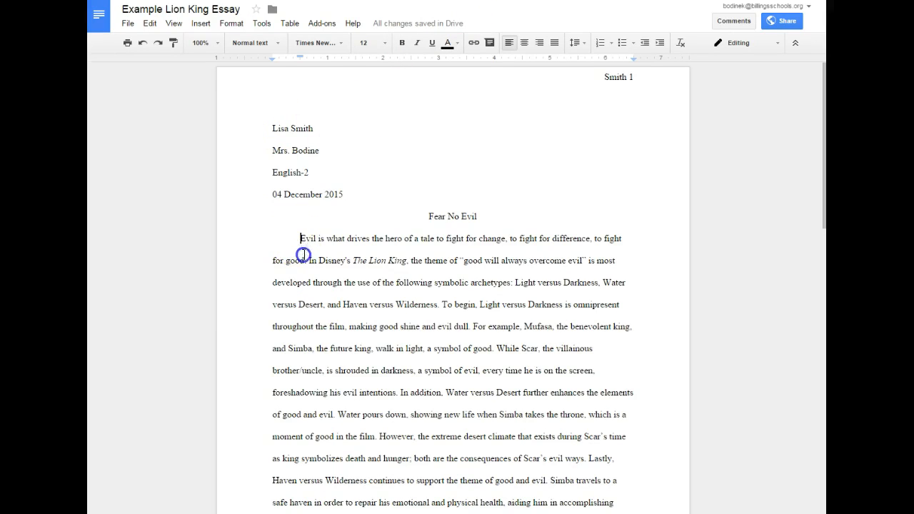
left_click_drag(300, 238, 307, 261)
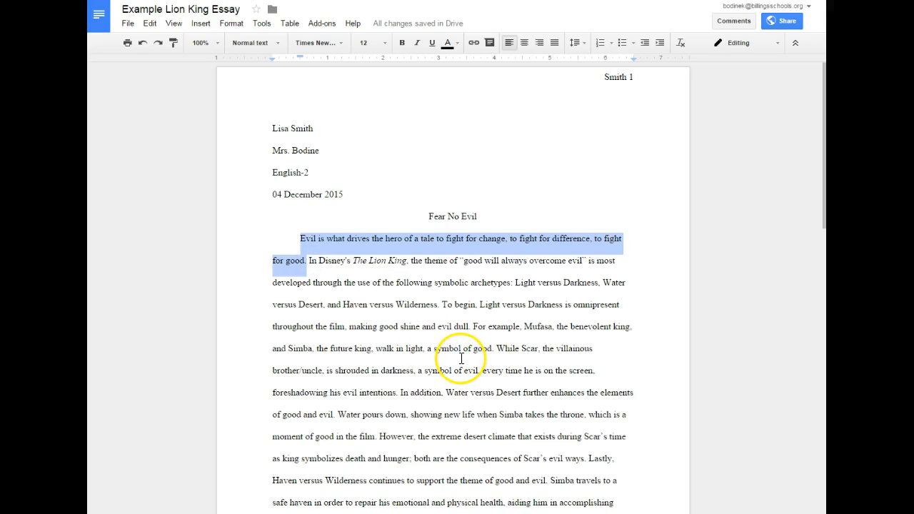
mouse_move(349, 355)
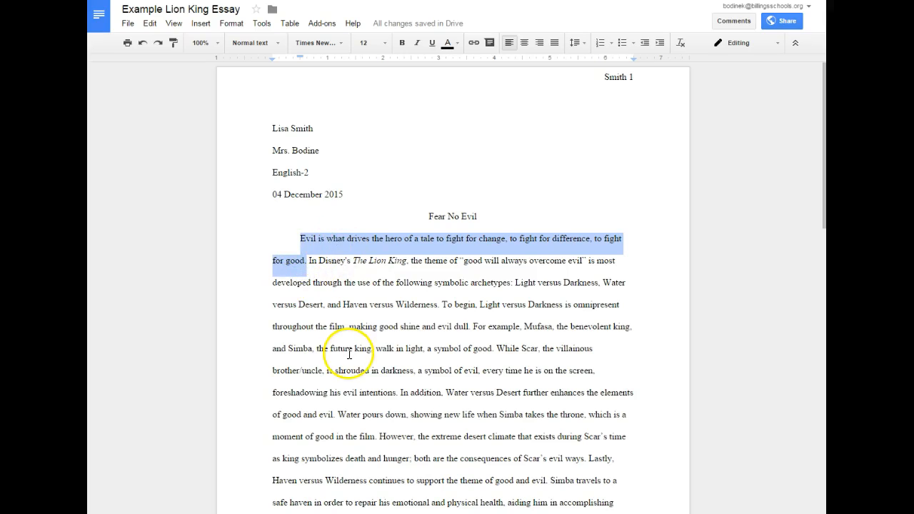
mouse_move(513, 308)
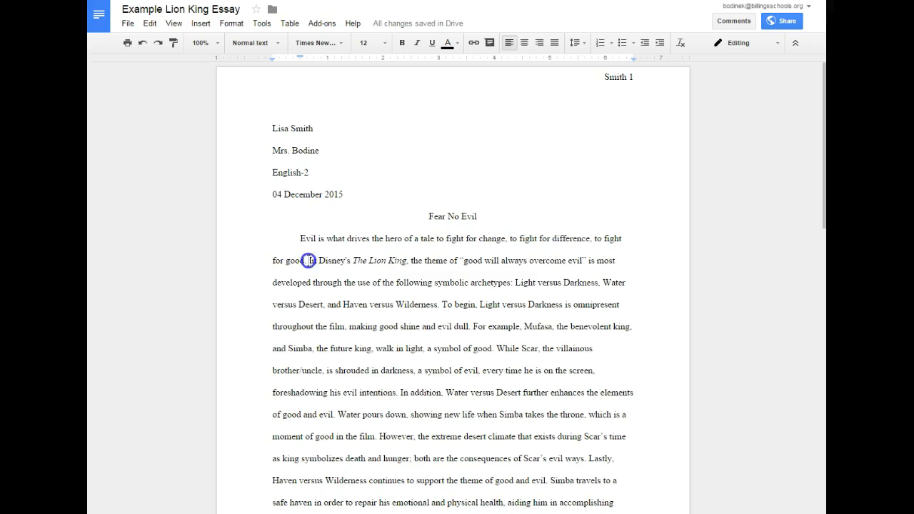
left_click_drag(309, 261, 443, 304)
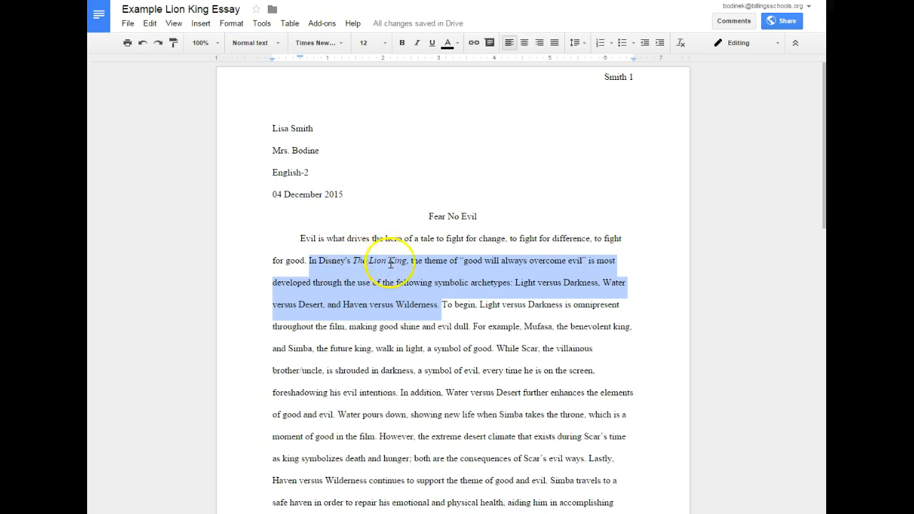
mouse_move(463, 263)
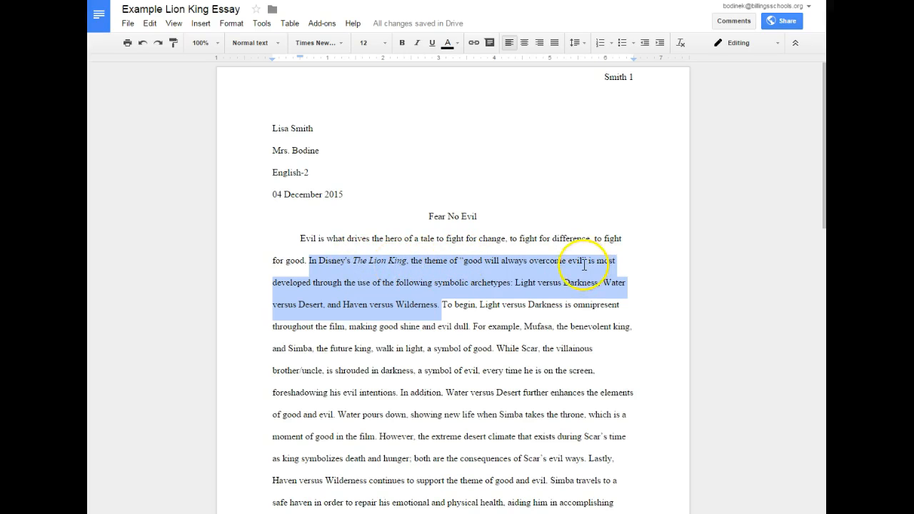
mouse_move(495, 250)
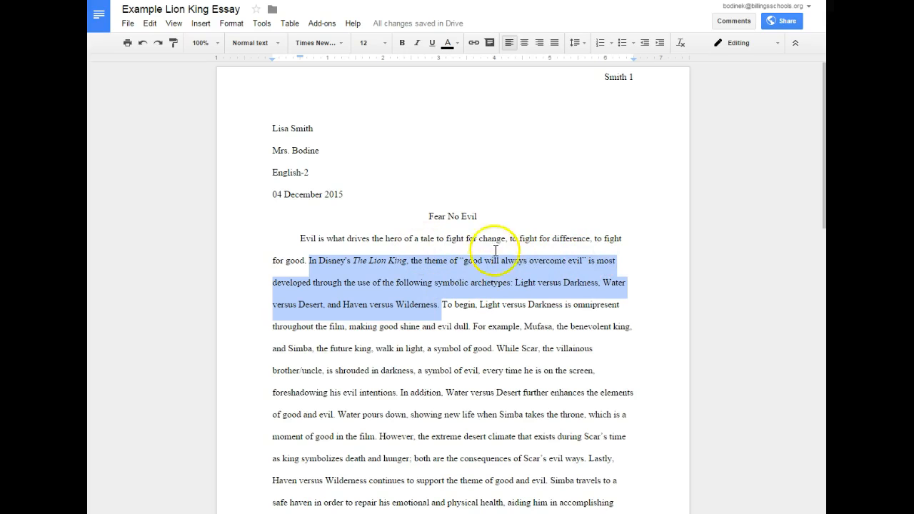
mouse_move(602, 265)
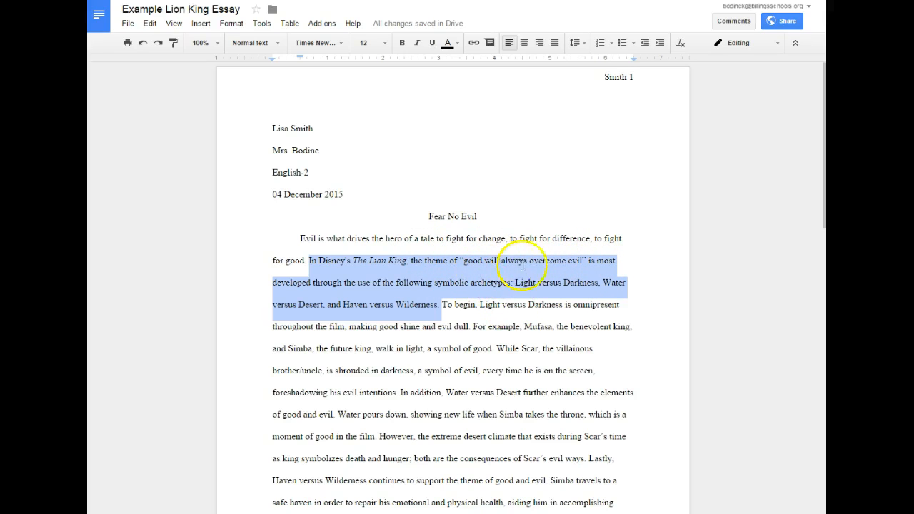
mouse_move(305, 266)
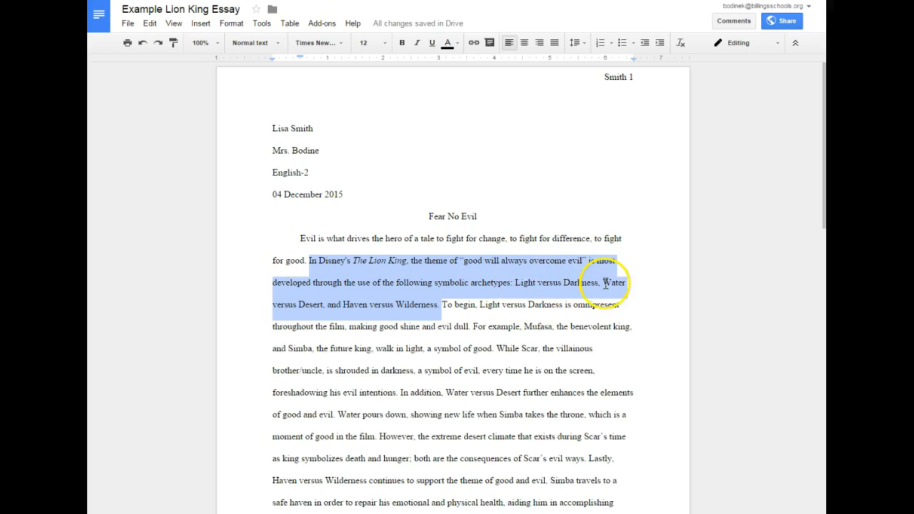
mouse_move(385, 327)
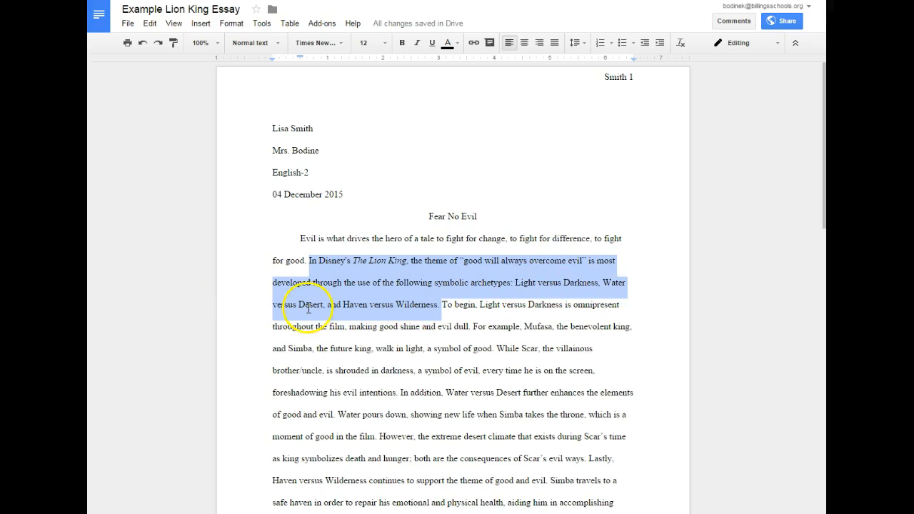
mouse_move(465, 344)
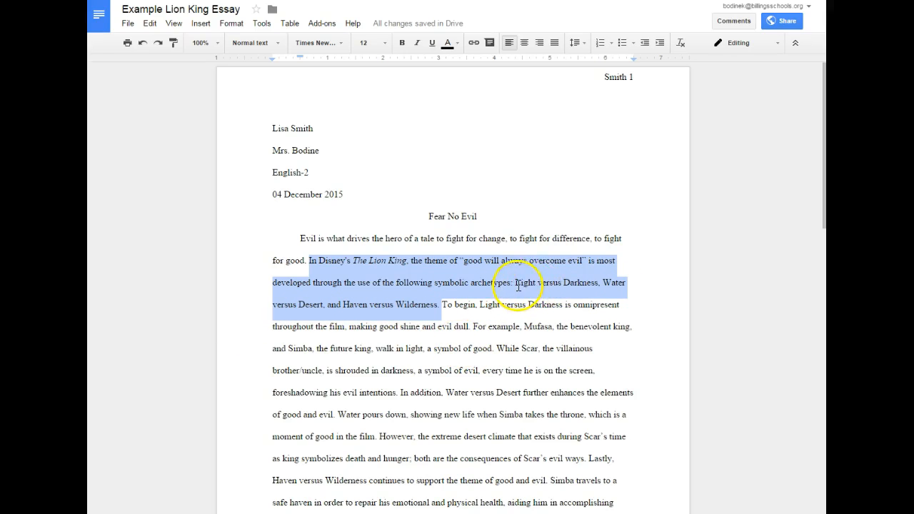
left_click(599, 283)
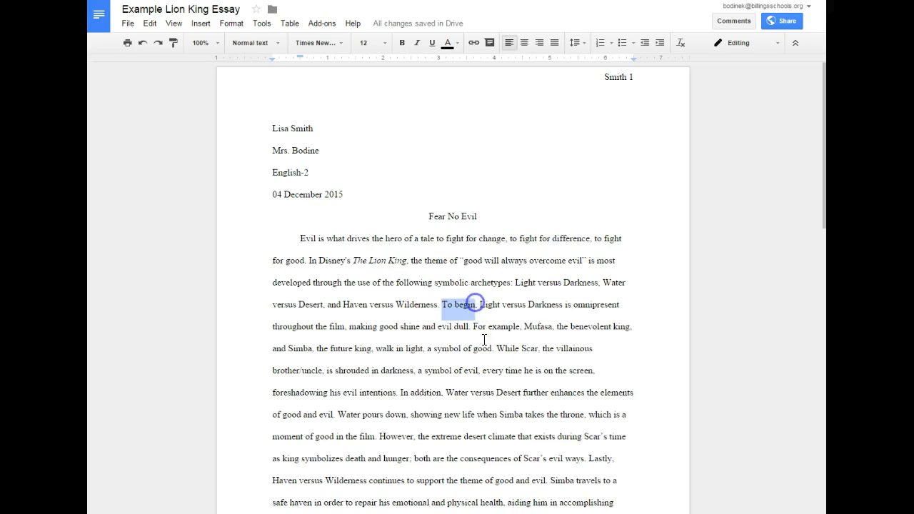
scroll("down", 3)
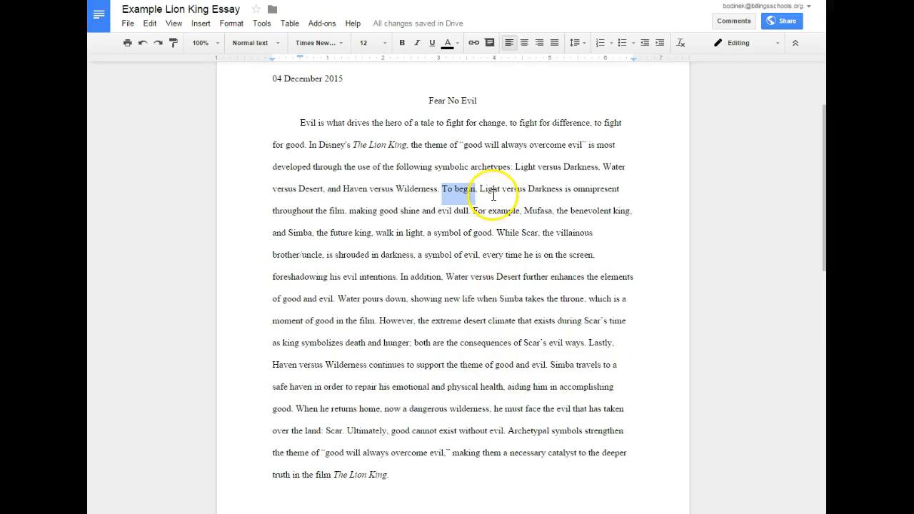
left_click(443, 189)
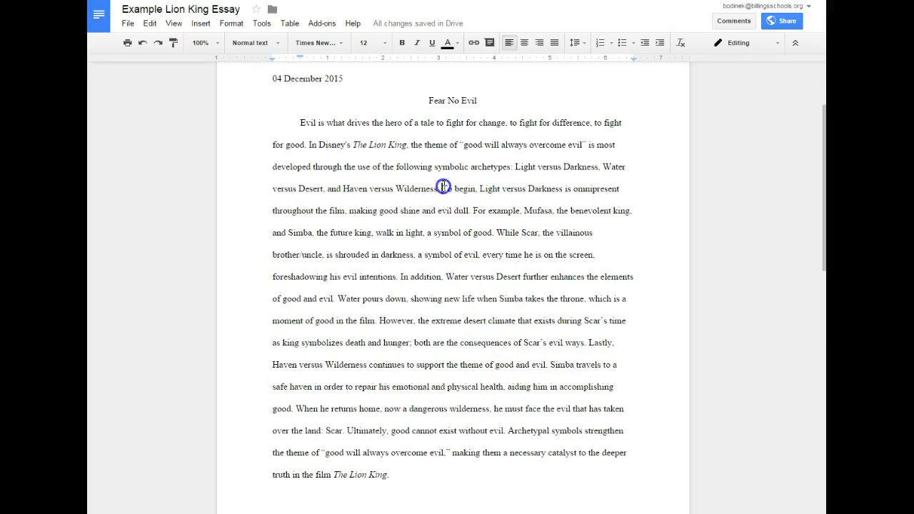
left_click_drag(444, 189, 471, 211)
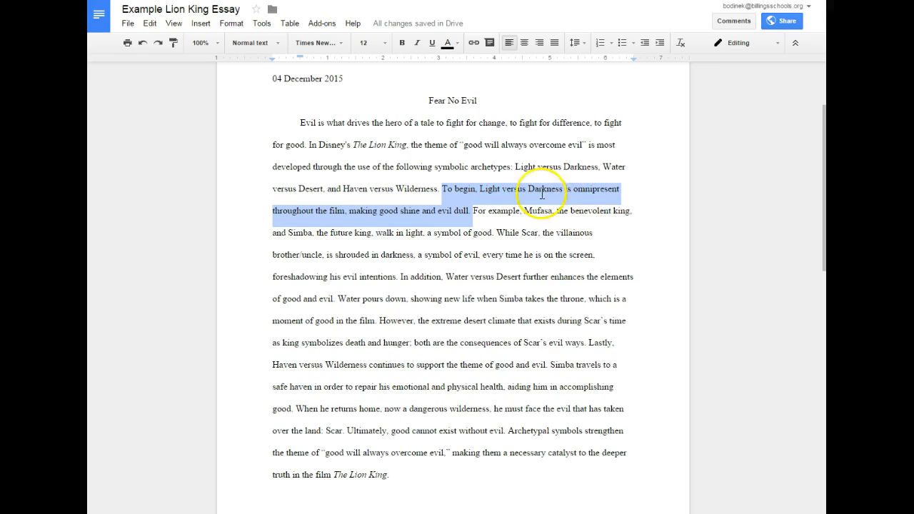
mouse_move(422, 216)
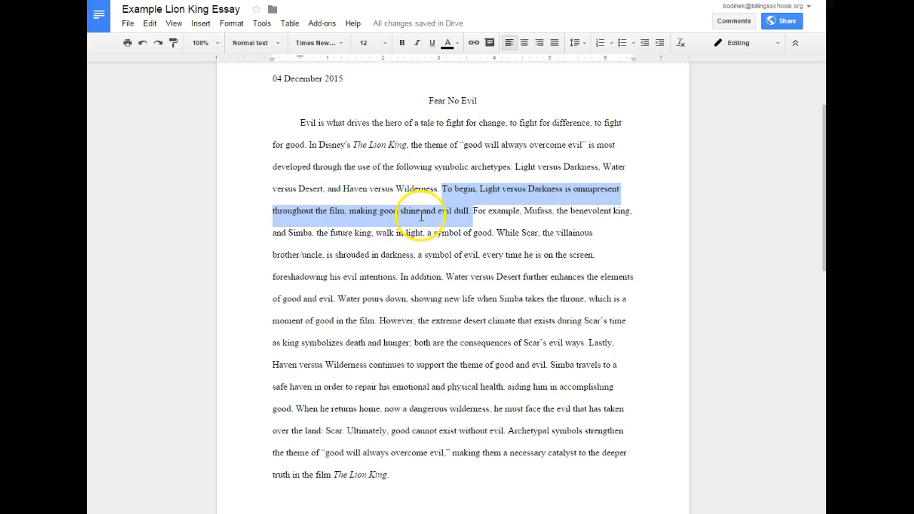
left_click(500, 211)
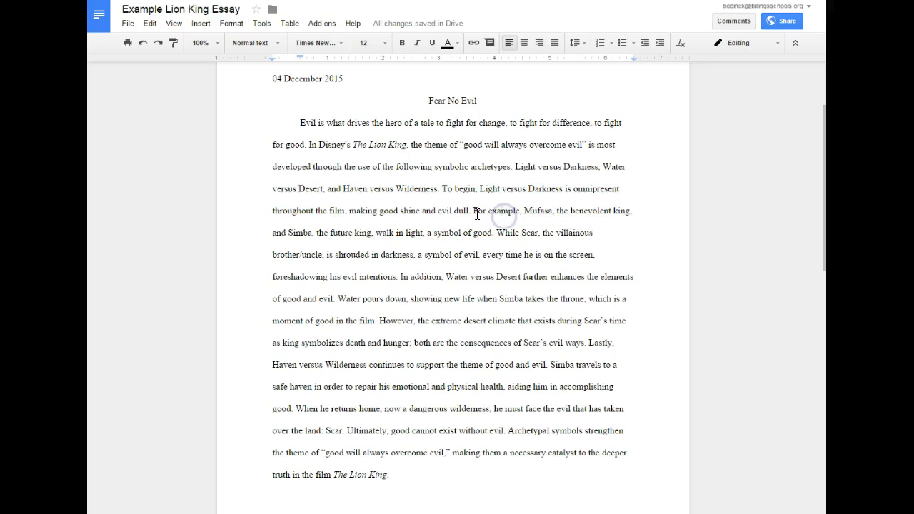
left_click_drag(473, 210, 600, 210)
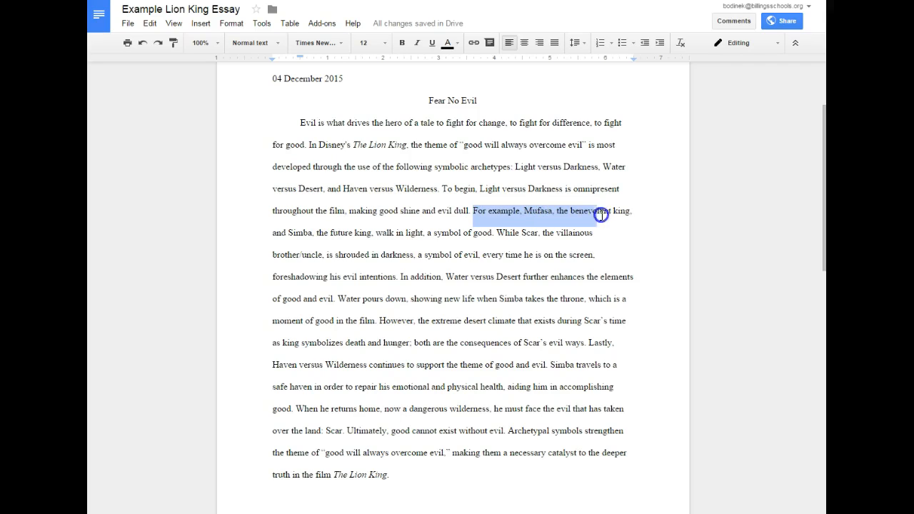
left_click_drag(600, 211, 400, 241)
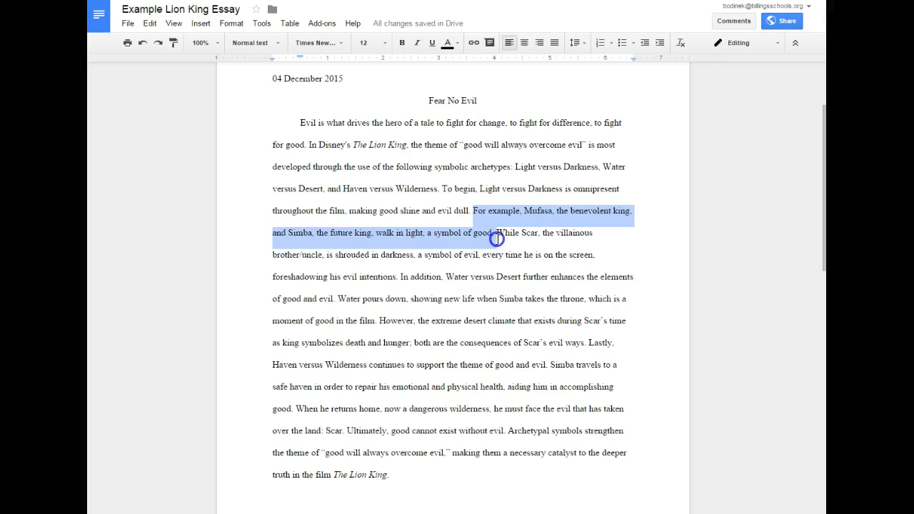
mouse_move(571, 138)
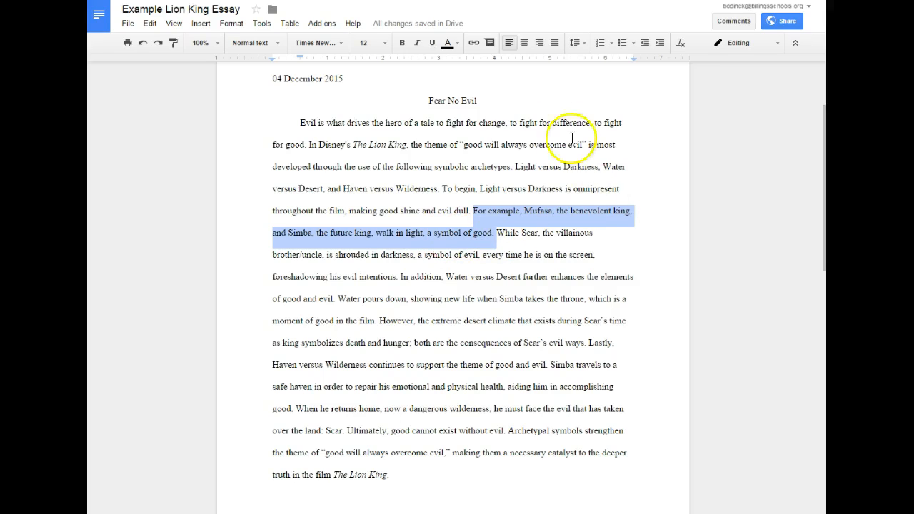
mouse_move(444, 193)
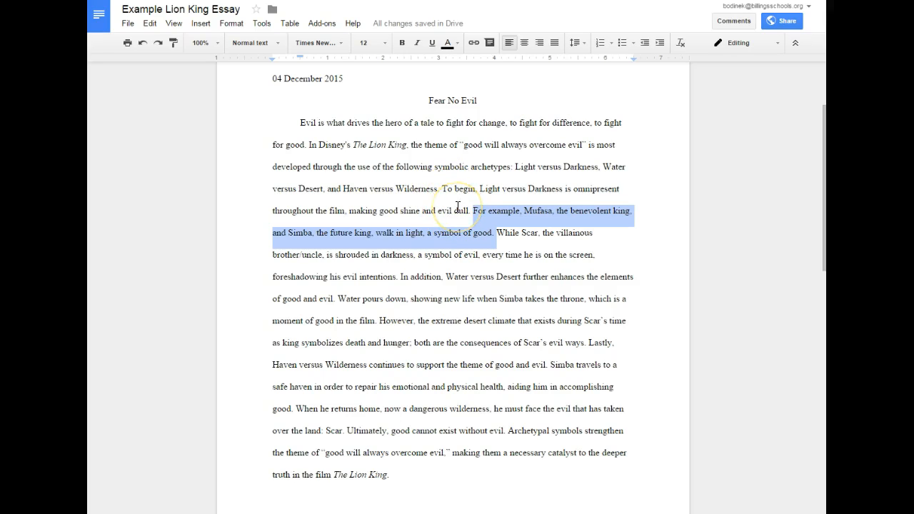
left_click(574, 255)
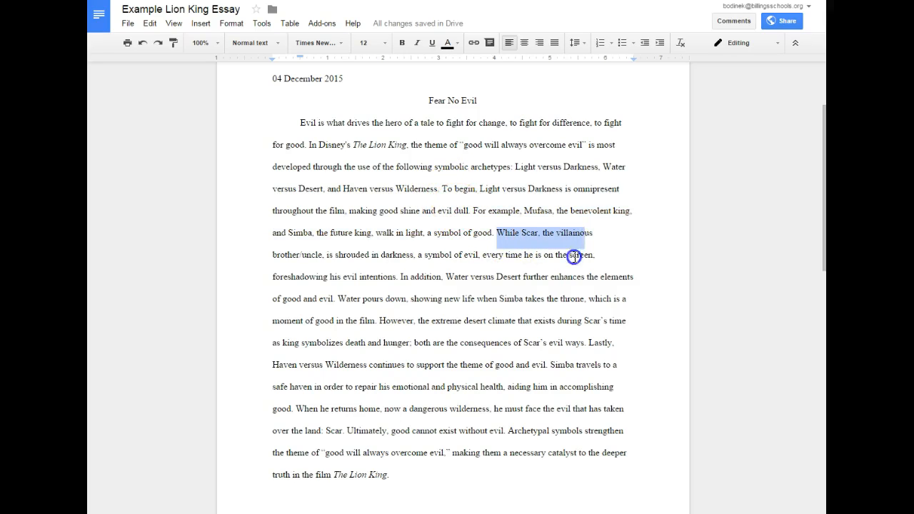
left_click_drag(575, 256, 418, 256)
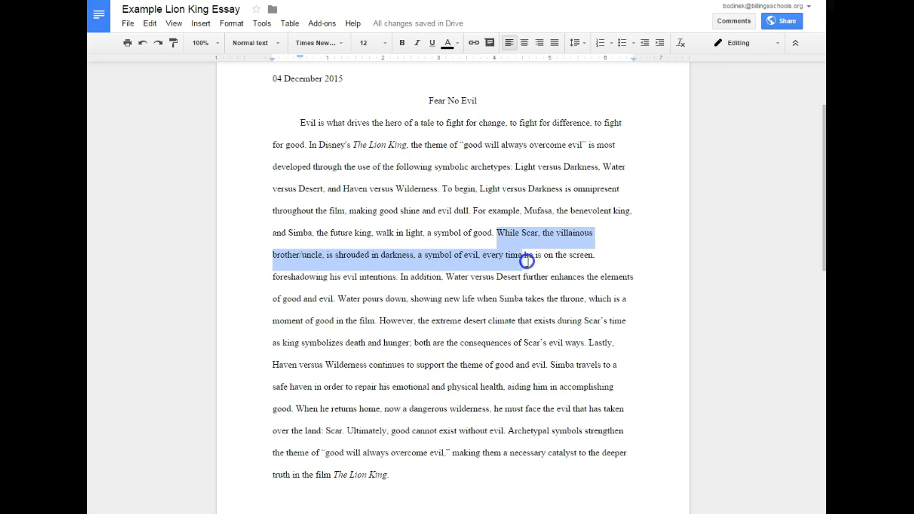
left_click_drag(525, 255, 441, 285)
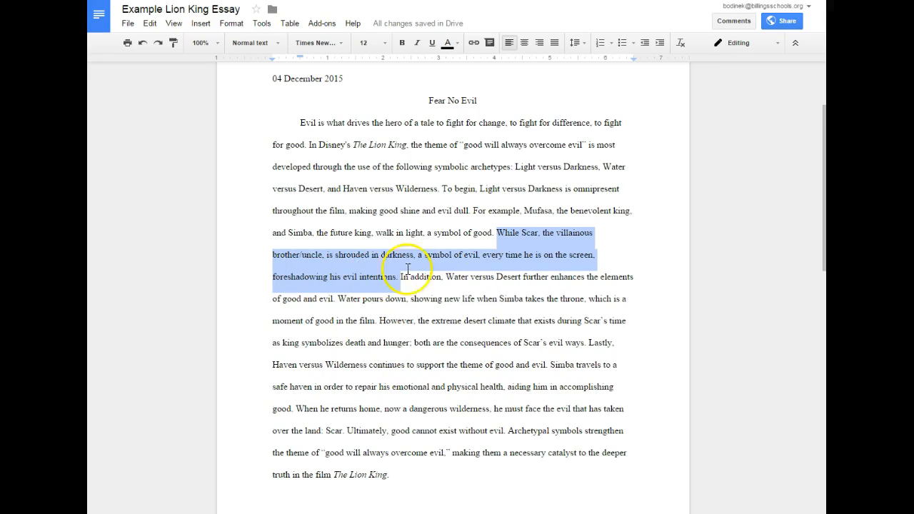
mouse_move(442, 191)
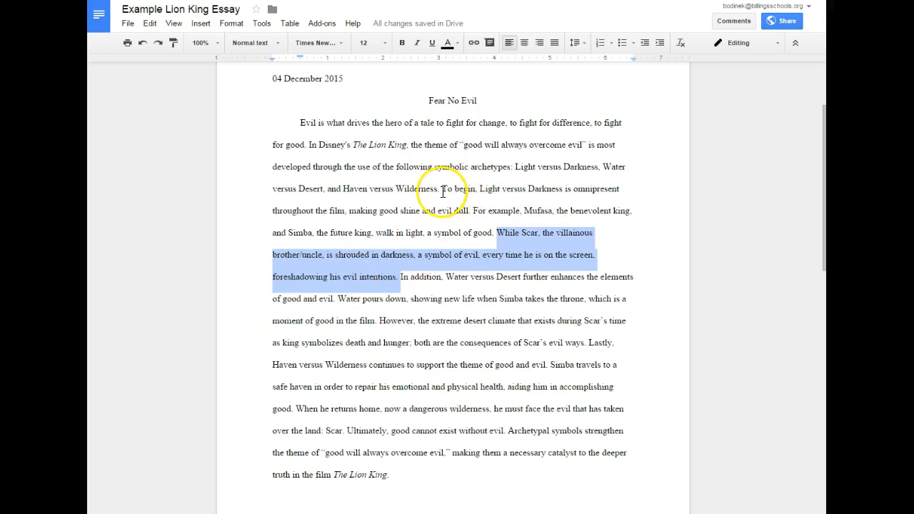
mouse_move(432, 165)
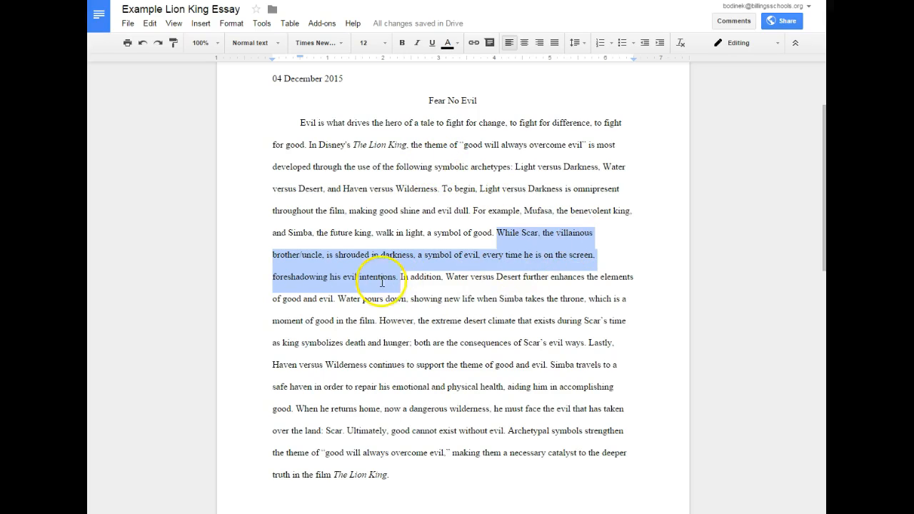
mouse_move(522, 257)
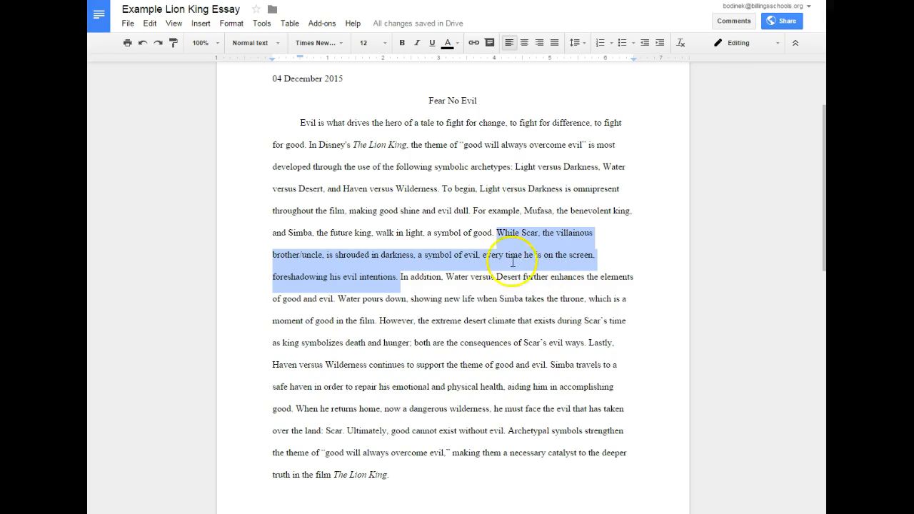
mouse_move(490, 267)
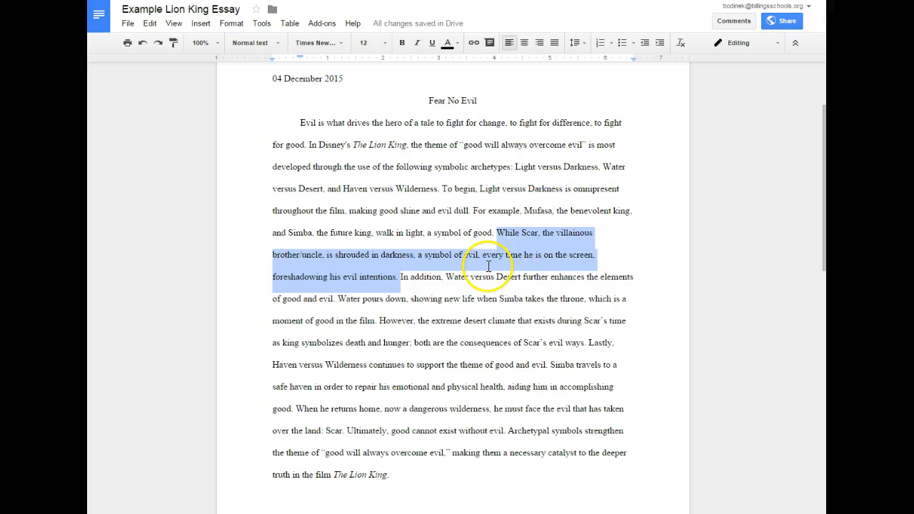
left_click(443, 281)
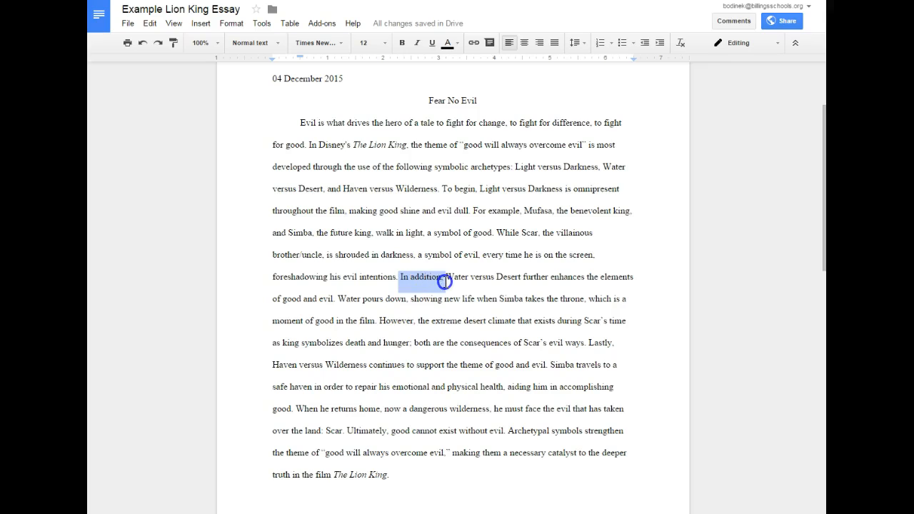
mouse_move(491, 325)
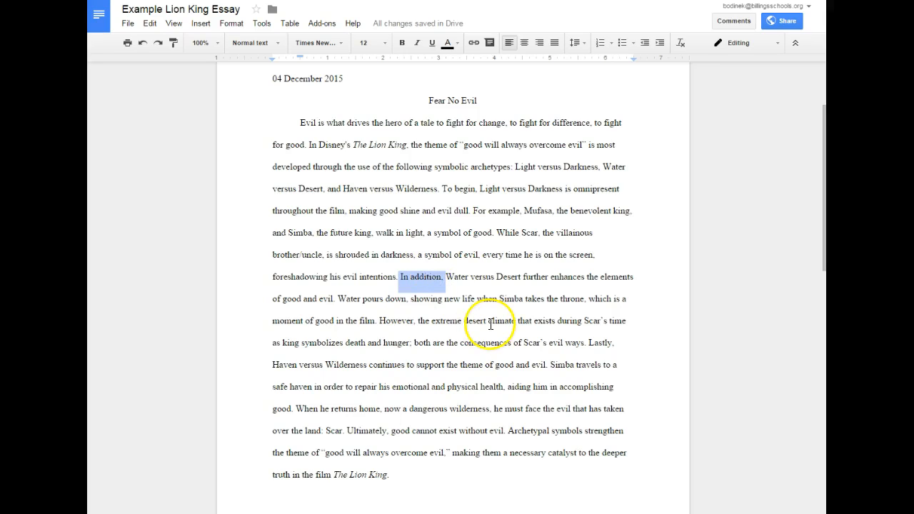
mouse_move(603, 165)
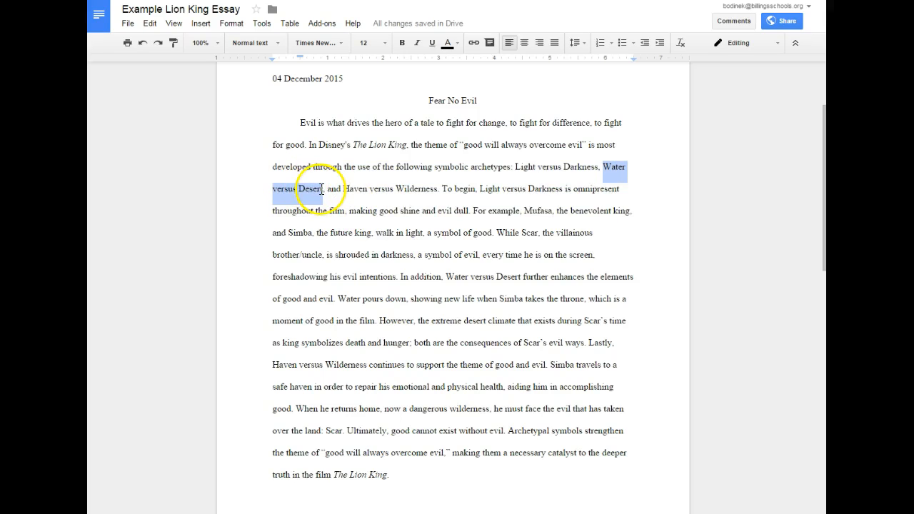
left_click(403, 277)
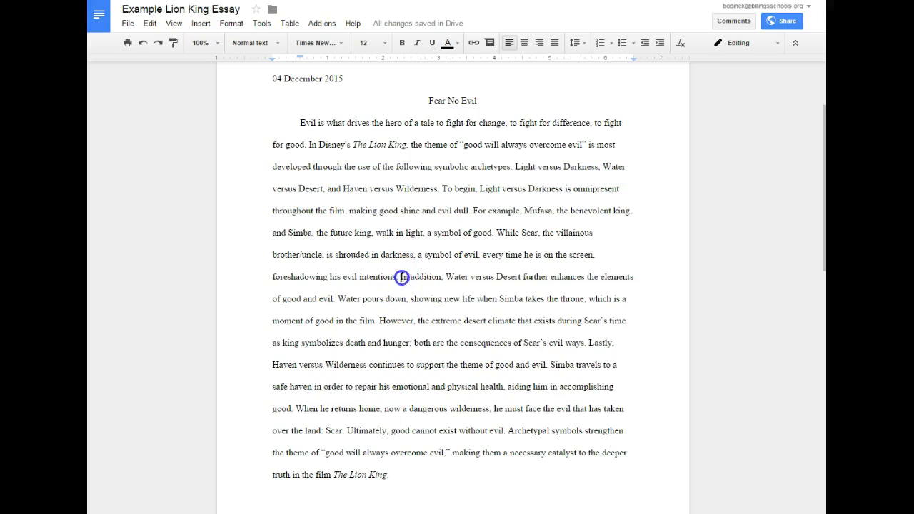
left_click_drag(401, 277, 622, 277)
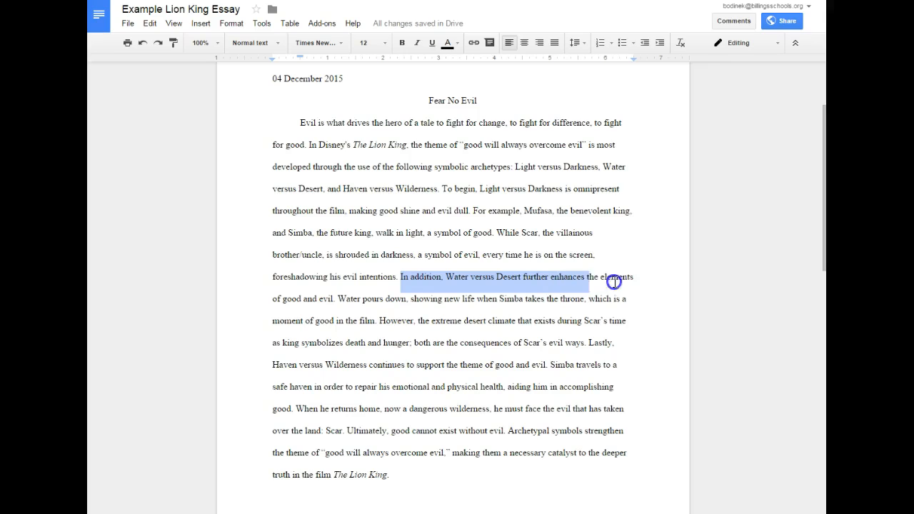
left_click_drag(614, 281, 336, 298)
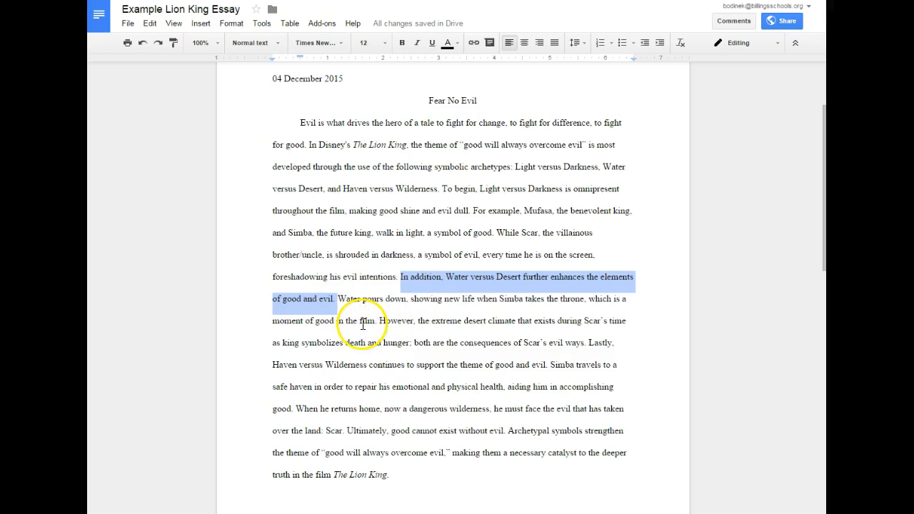
left_click(447, 278)
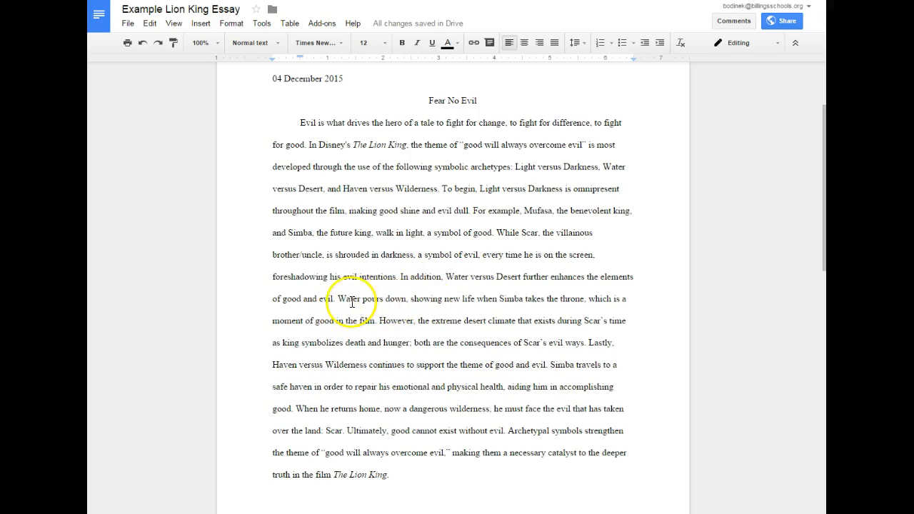
left_click_drag(342, 298, 496, 304)
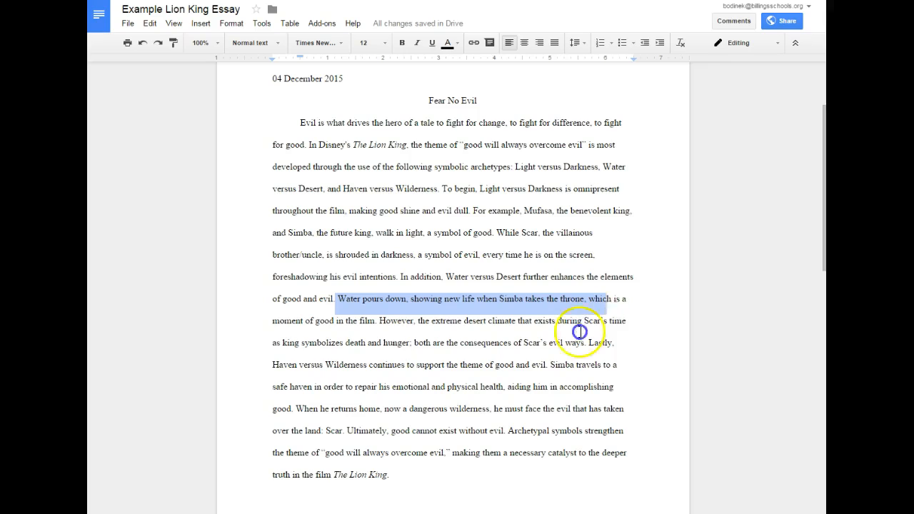
left_click_drag(580, 332, 377, 329)
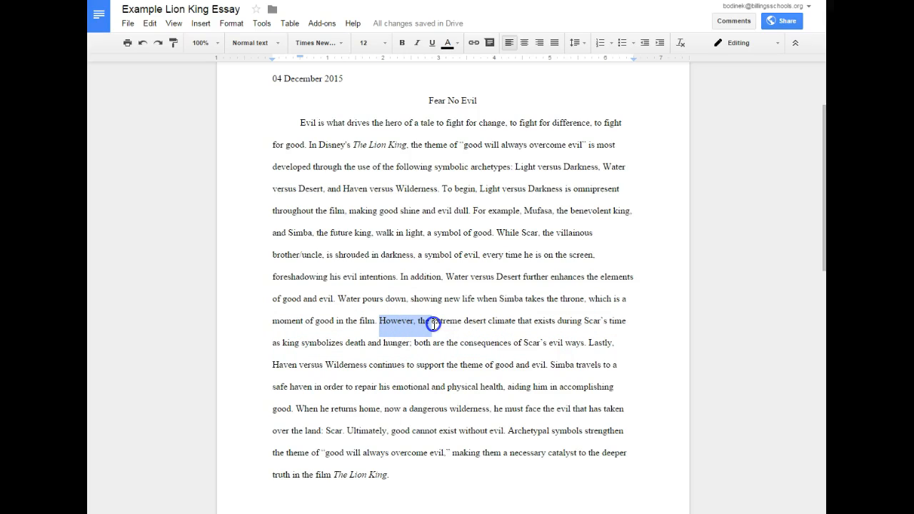
left_click_drag(434, 324, 602, 333)
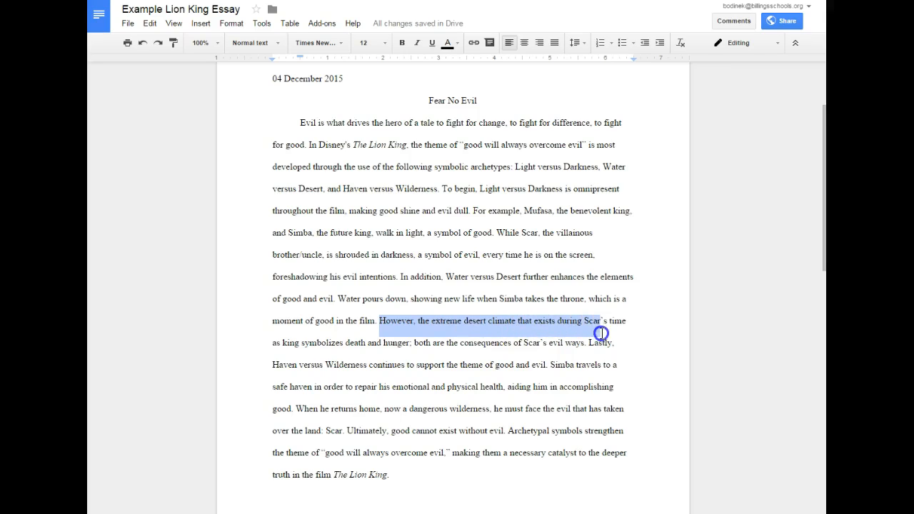
left_click_drag(602, 333, 386, 344)
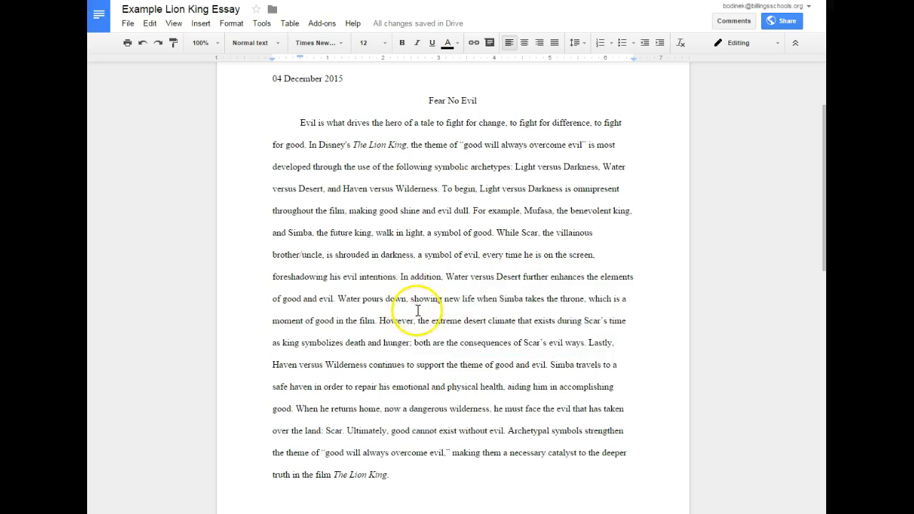
mouse_move(534, 345)
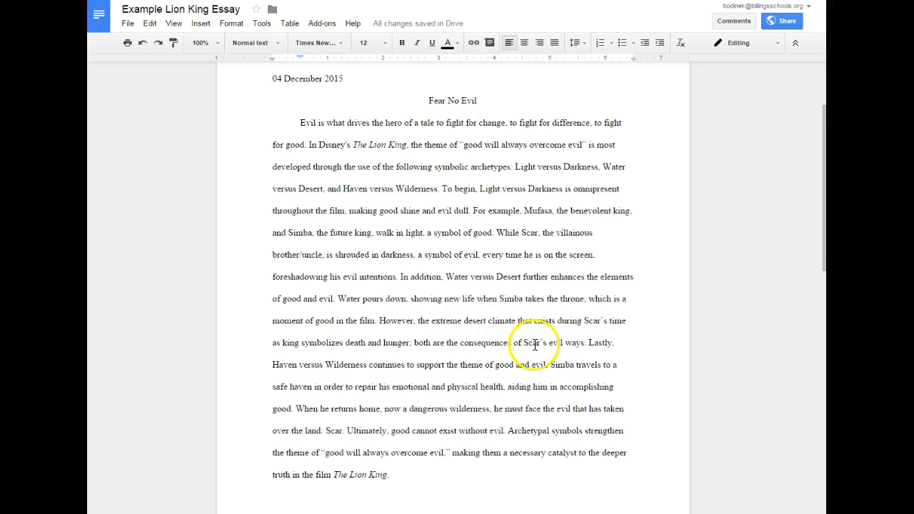
mouse_move(592, 343)
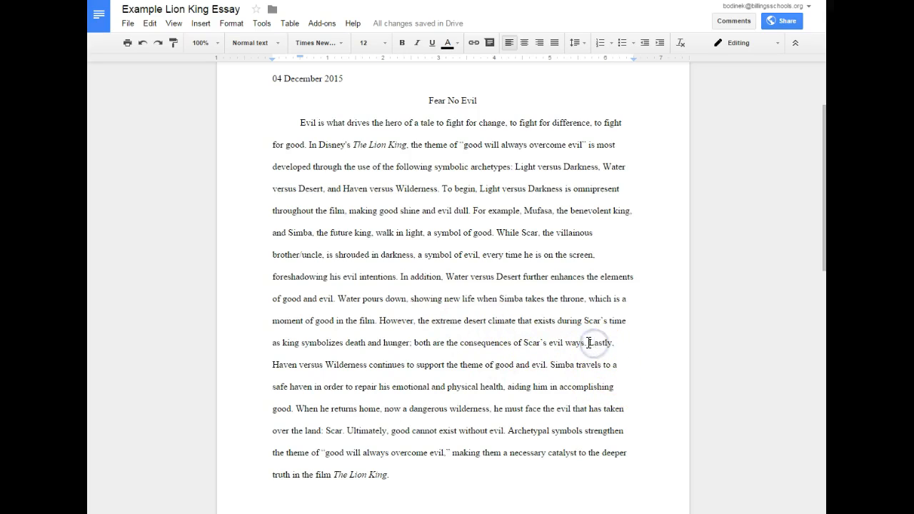
double_click(601, 343)
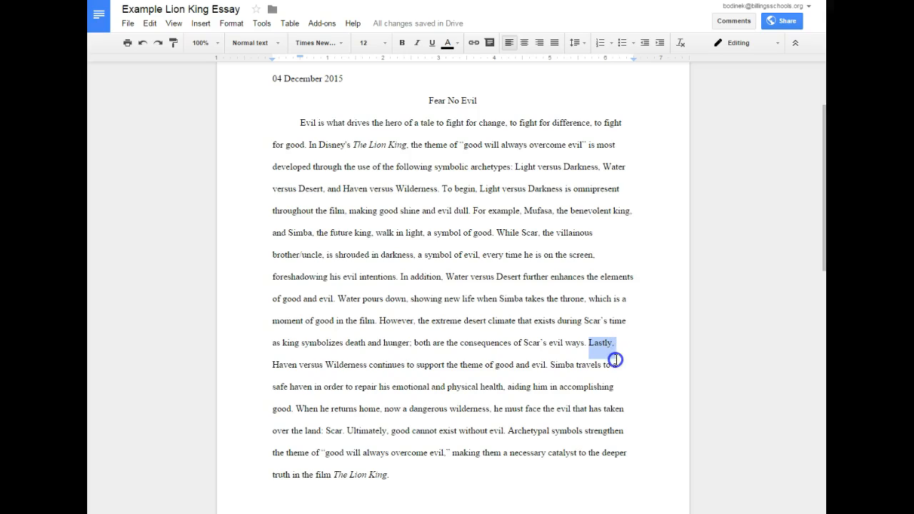
left_click_drag(616, 343, 615, 365)
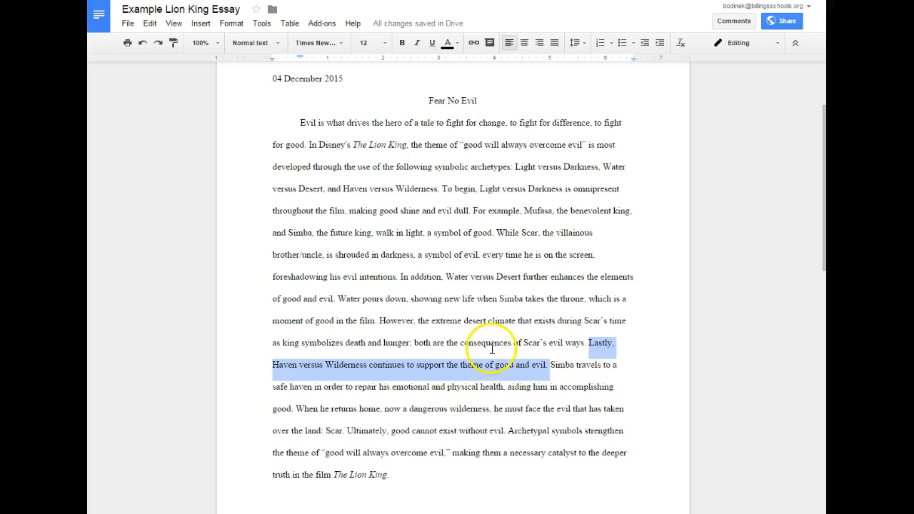
mouse_move(451, 232)
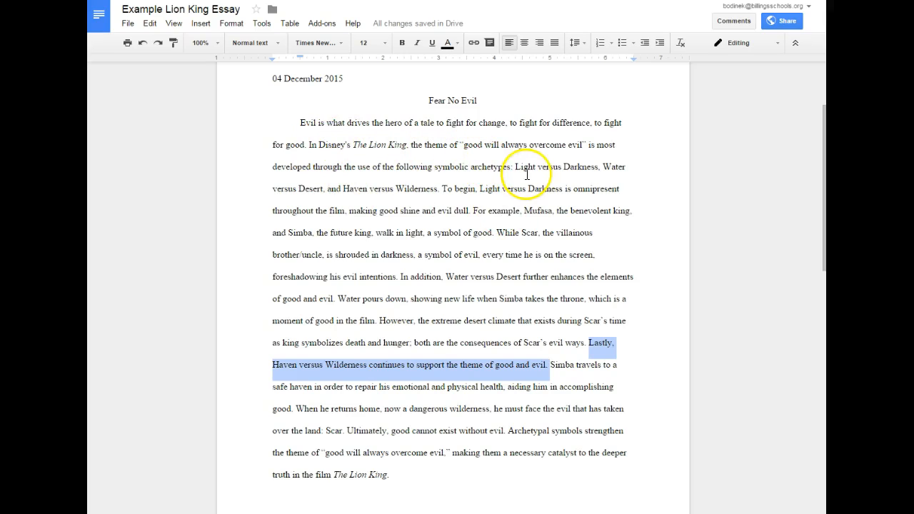
mouse_move(474, 365)
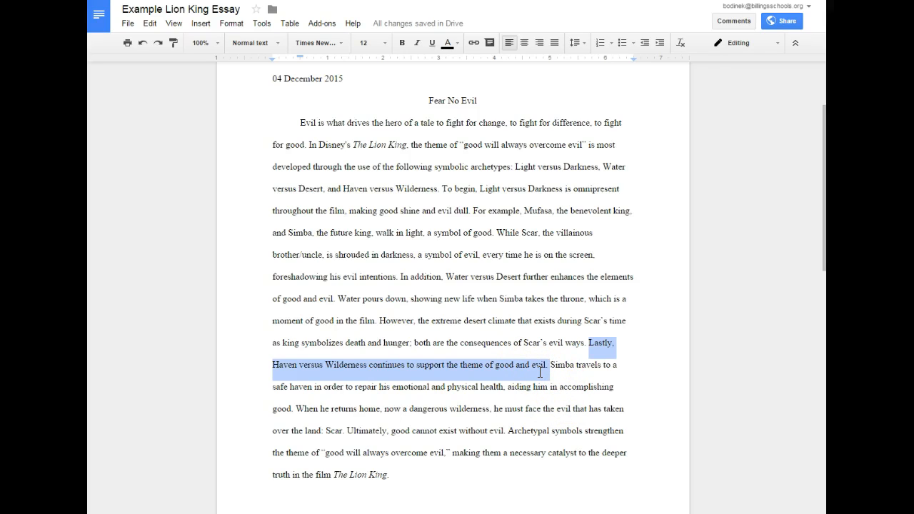
left_click(554, 365)
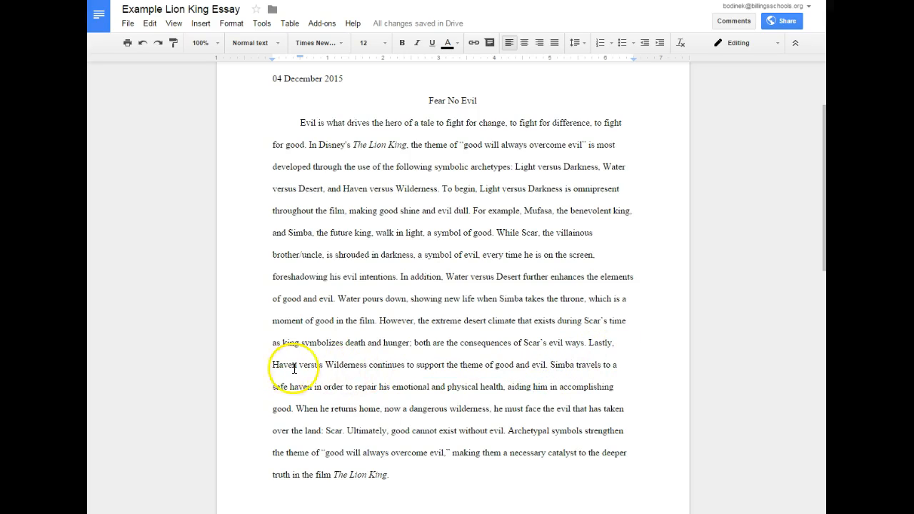
left_click_drag(552, 365, 618, 365)
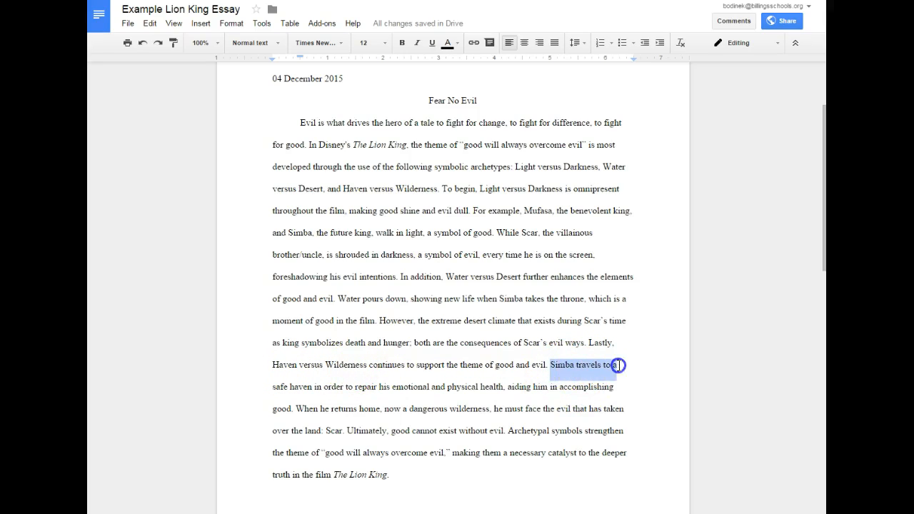
left_click_drag(619, 365, 345, 397)
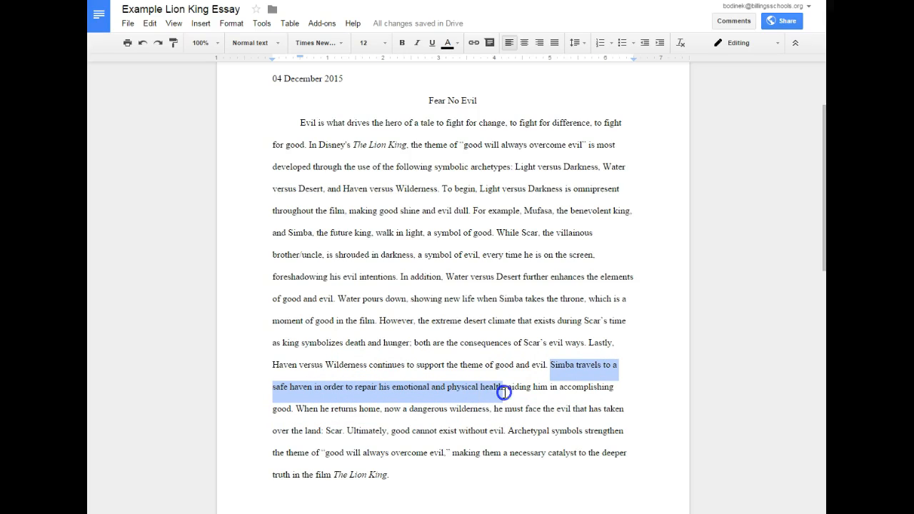
left_click_drag(502, 386, 306, 419)
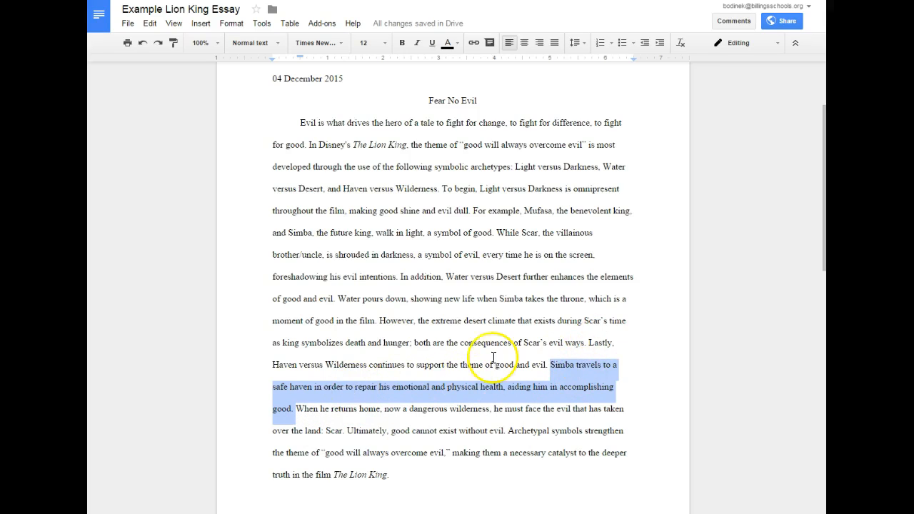
left_click(298, 409)
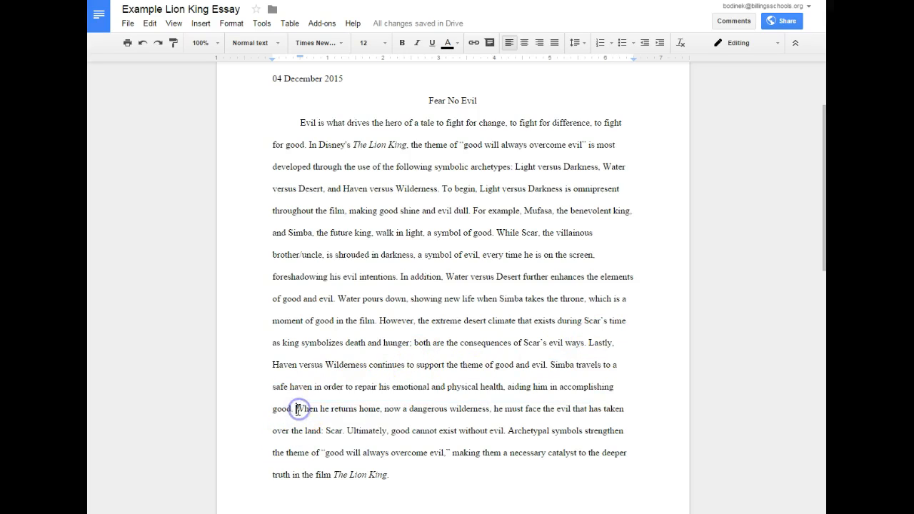
left_click_drag(297, 409, 463, 417)
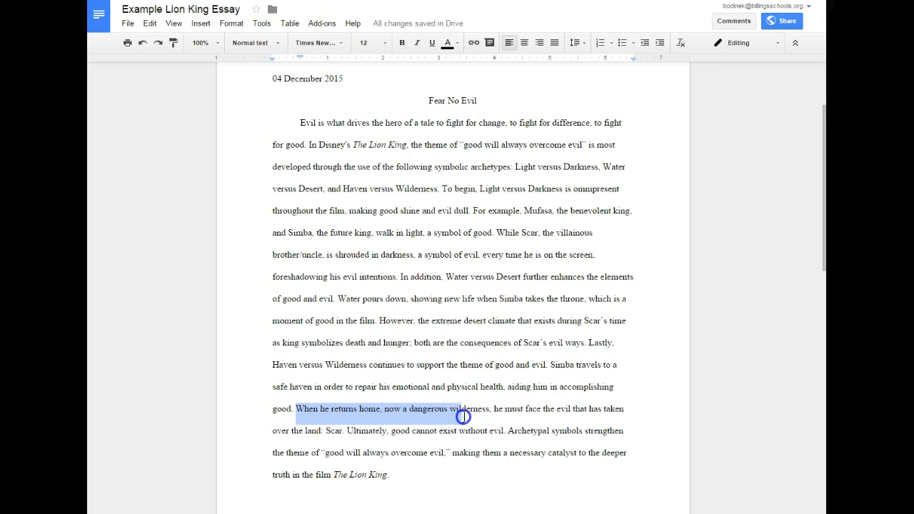
left_click_drag(463, 417, 599, 423)
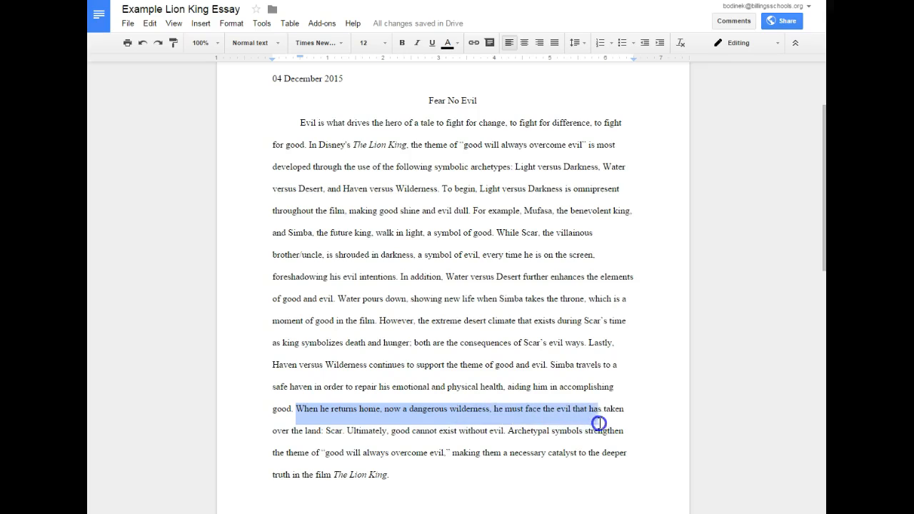
left_click_drag(601, 424, 344, 440)
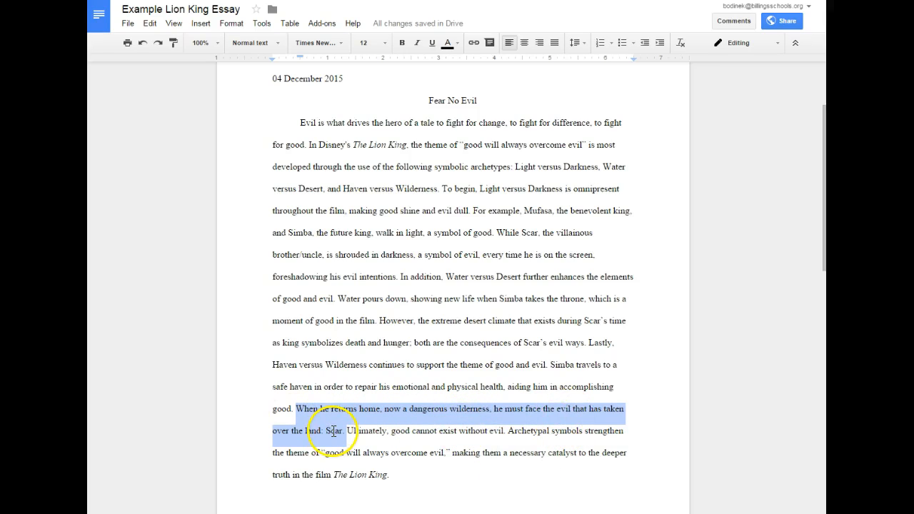
mouse_move(466, 408)
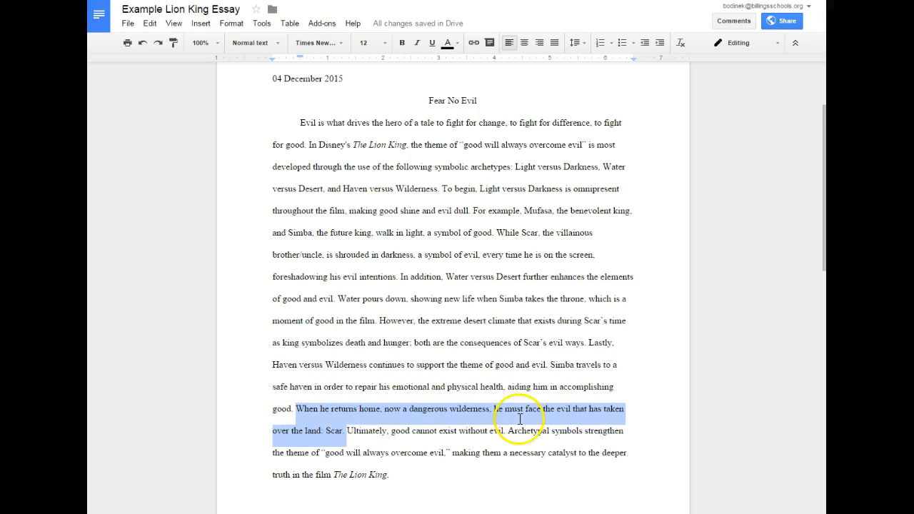
mouse_move(470, 410)
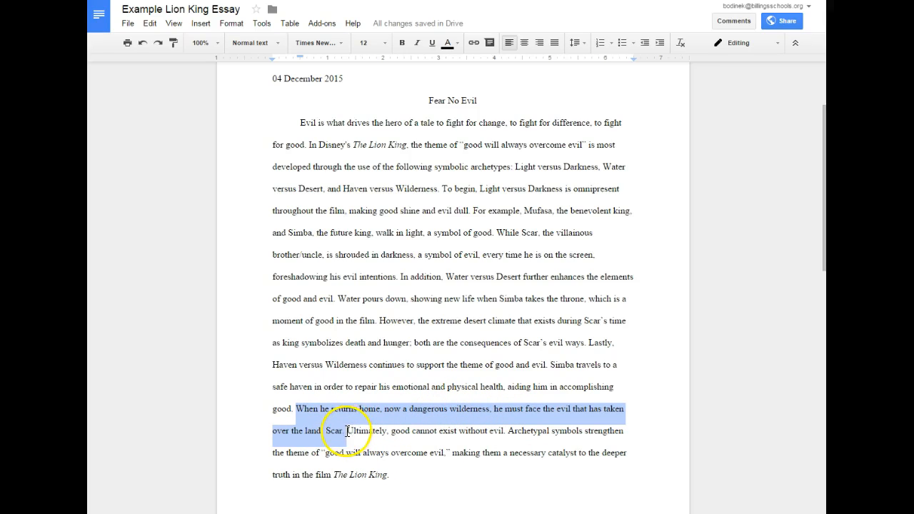
left_click(394, 433)
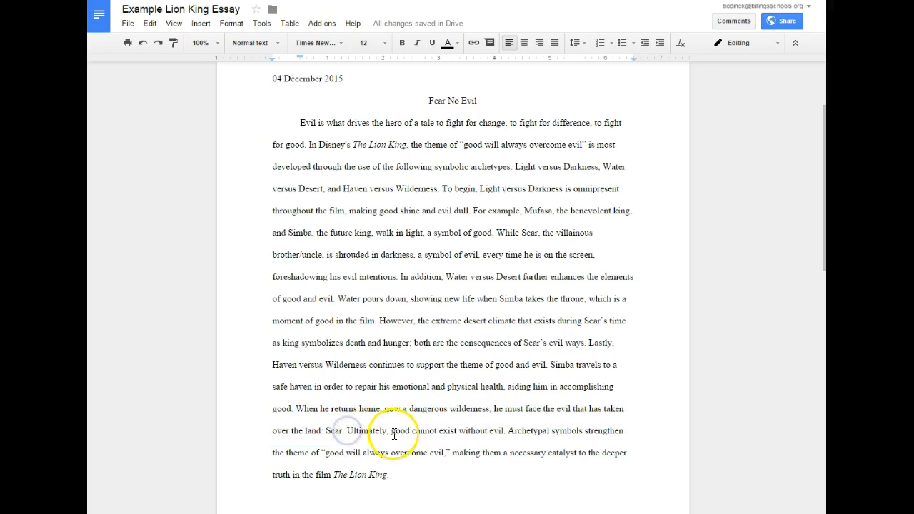
double_click(367, 431)
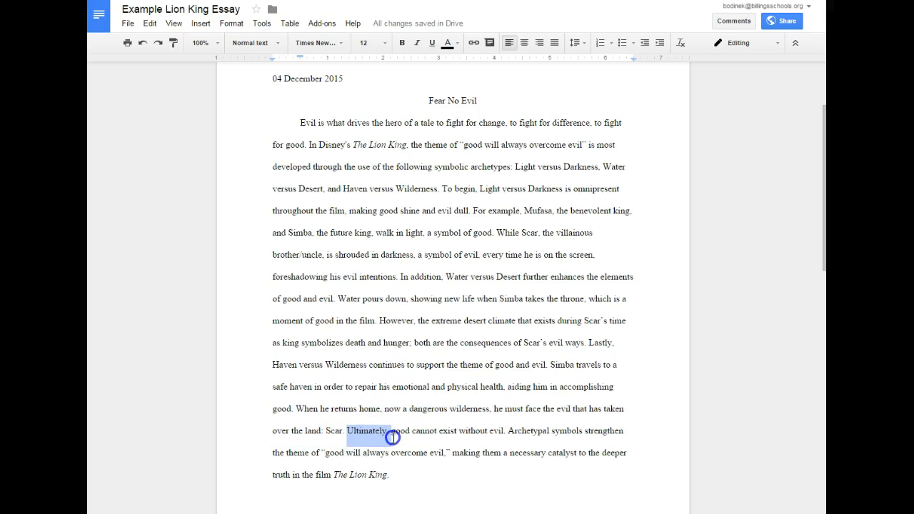
left_click_drag(393, 436, 463, 440)
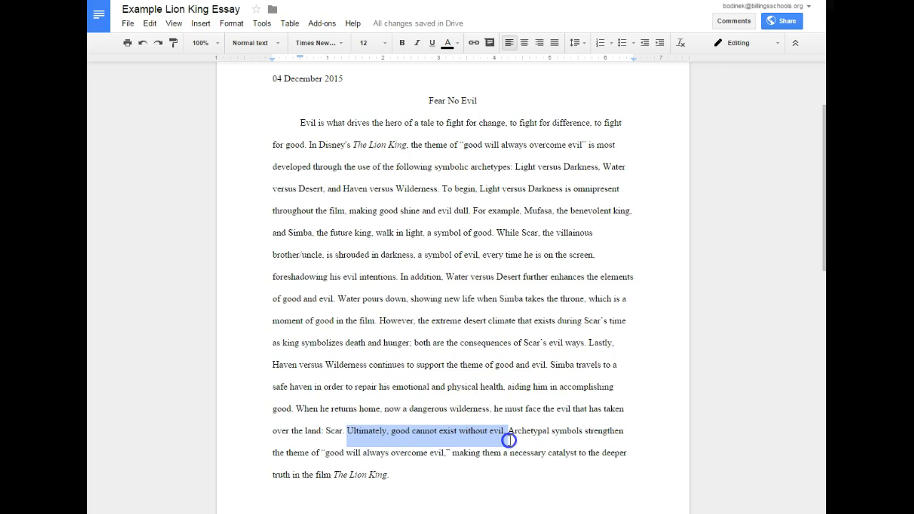
left_click_drag(509, 440, 623, 453)
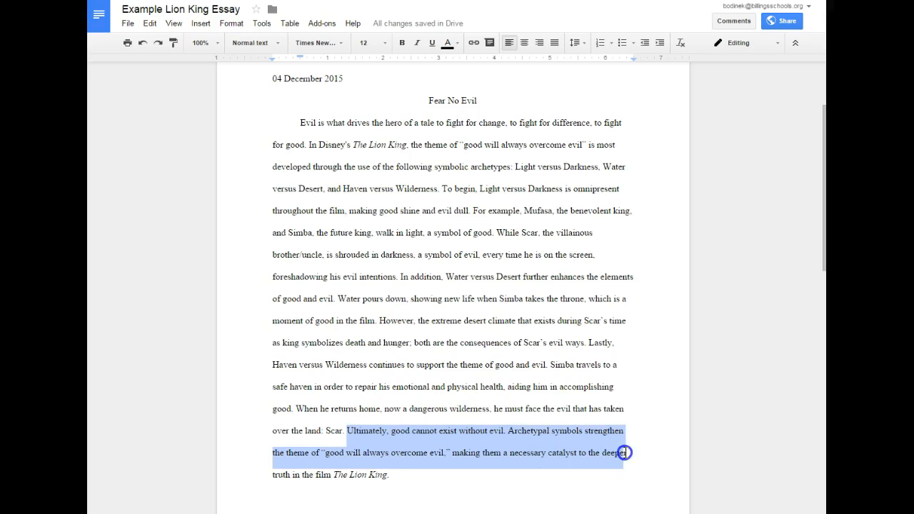
left_click_drag(622, 452, 622, 476)
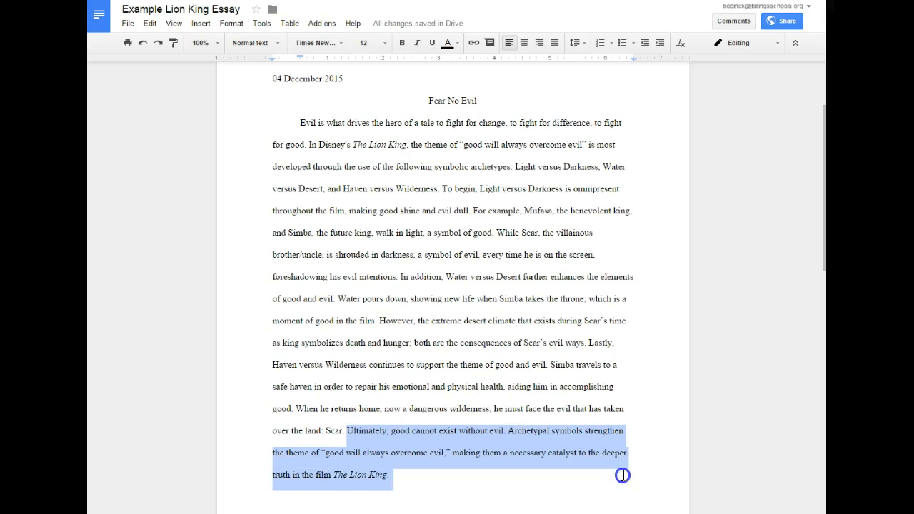
mouse_move(522, 487)
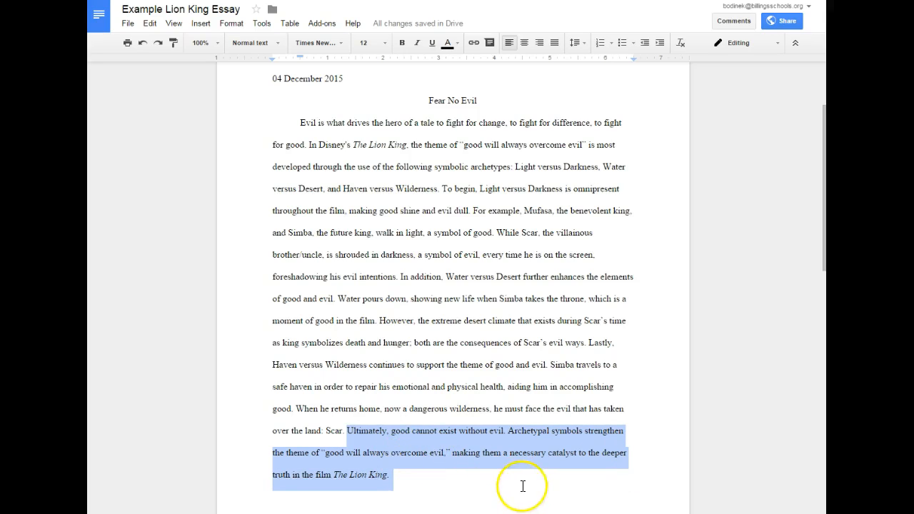
mouse_move(559, 457)
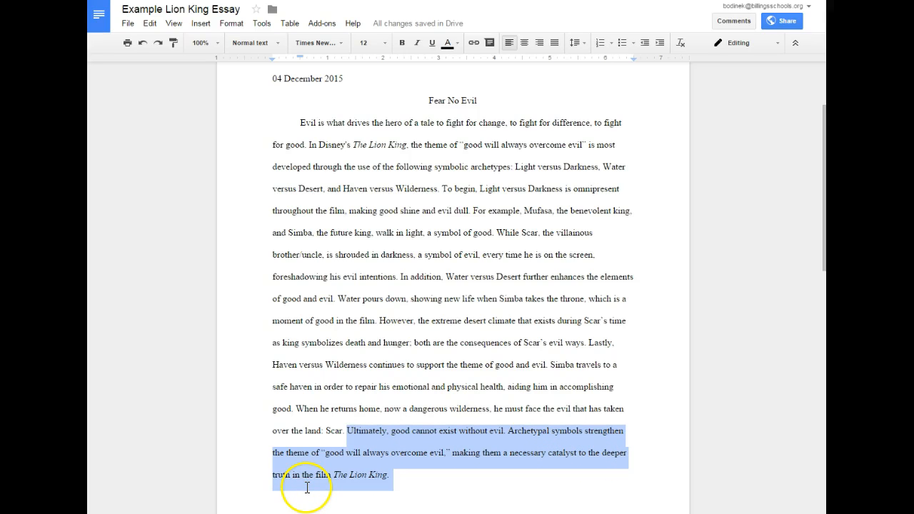
mouse_move(431, 489)
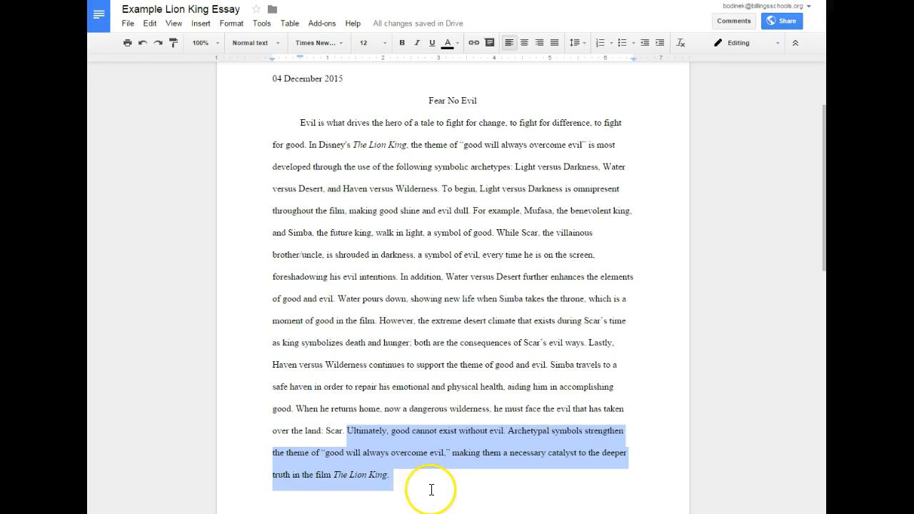
scroll("down", 3)
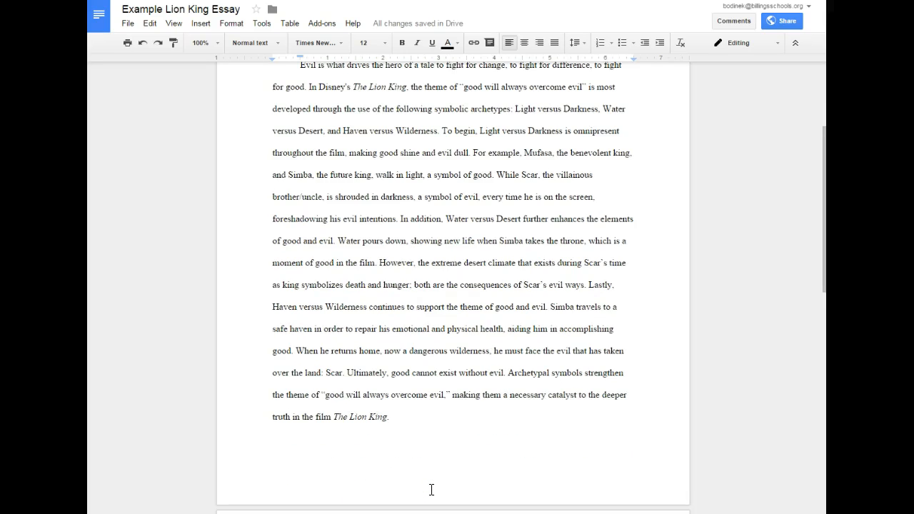
Scroll through the essay and mark where the concluding 'Ultimately' paragraph begins.
scroll("up", 3)
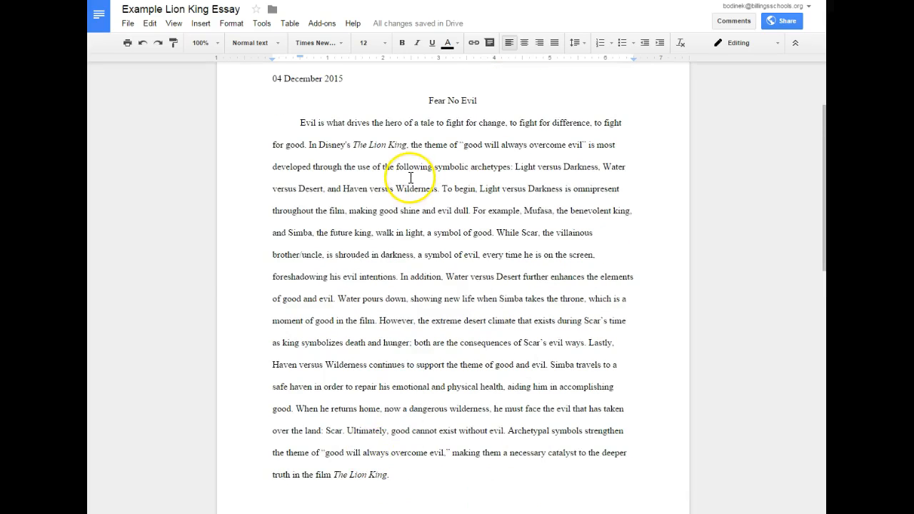
mouse_move(536, 430)
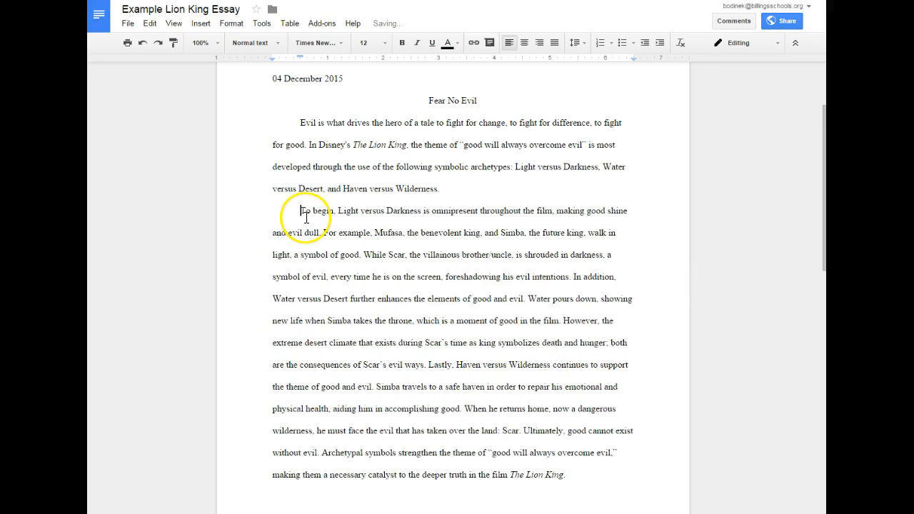
mouse_move(340, 244)
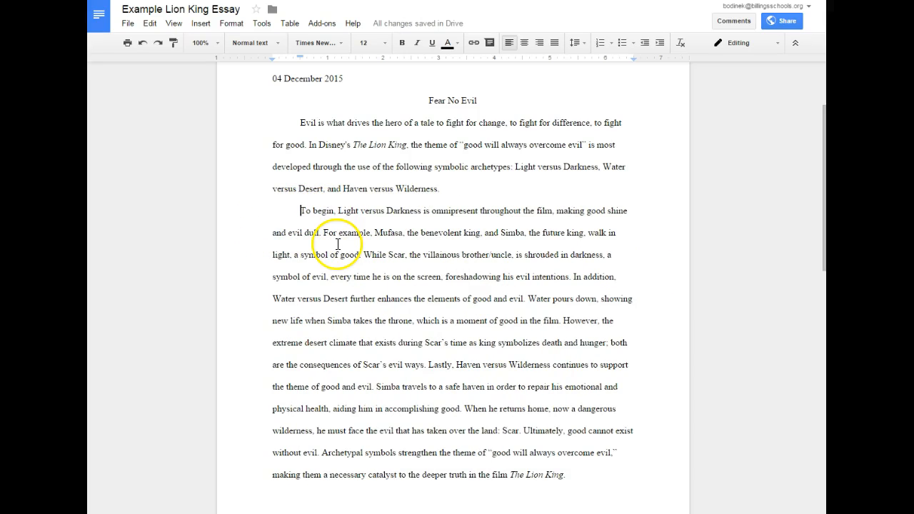
mouse_move(330, 248)
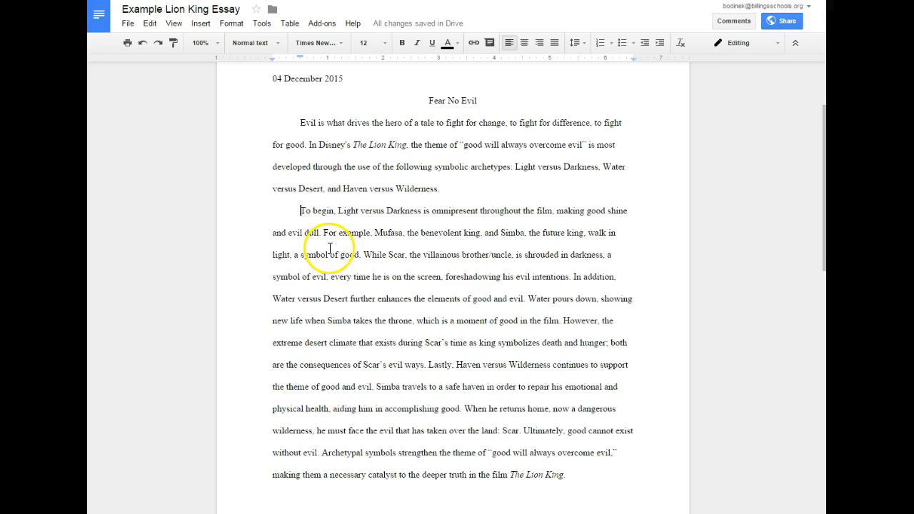
mouse_move(450, 238)
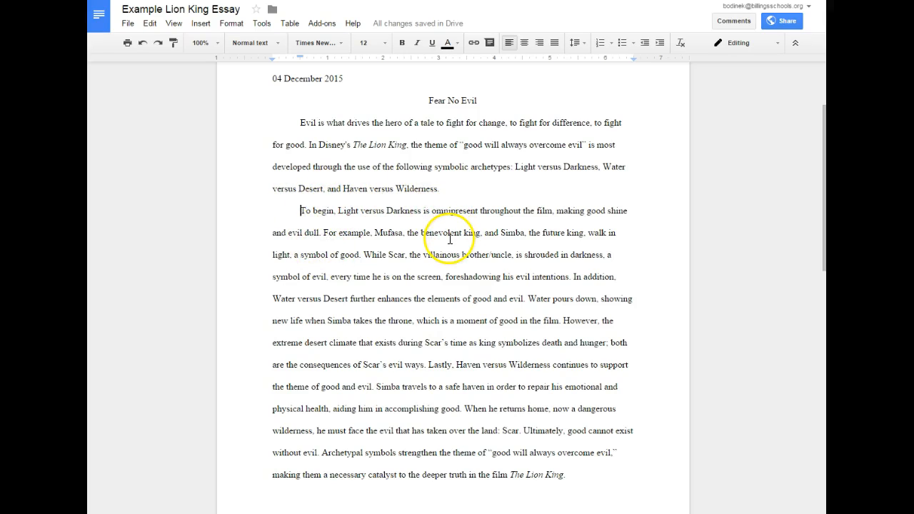
mouse_move(573, 281)
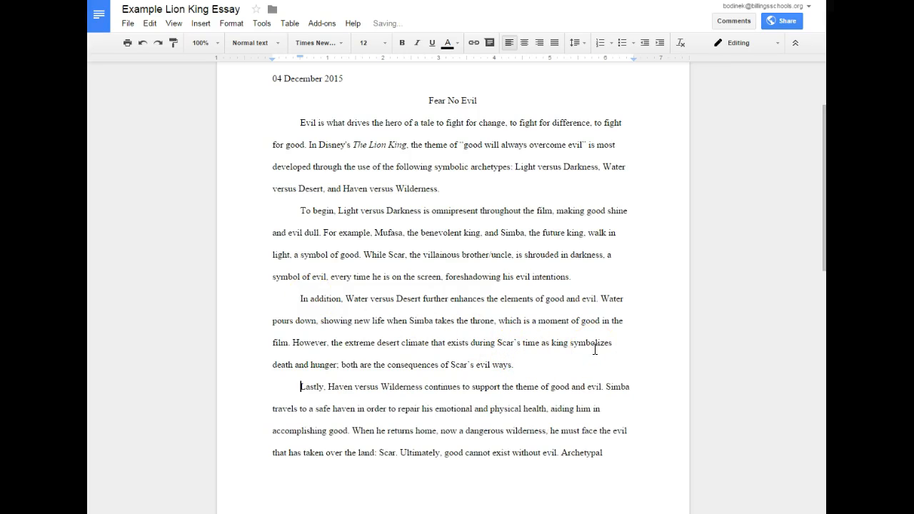
scroll("down", 3)
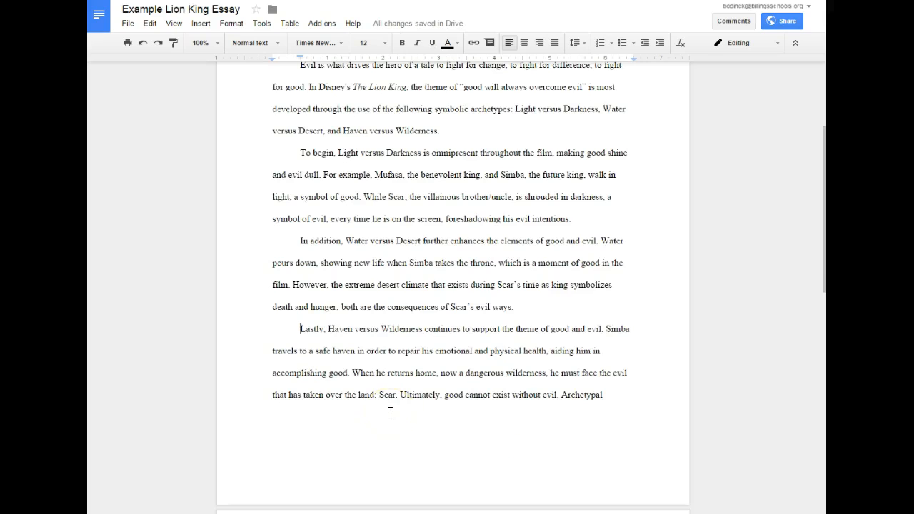
left_click(399, 395)
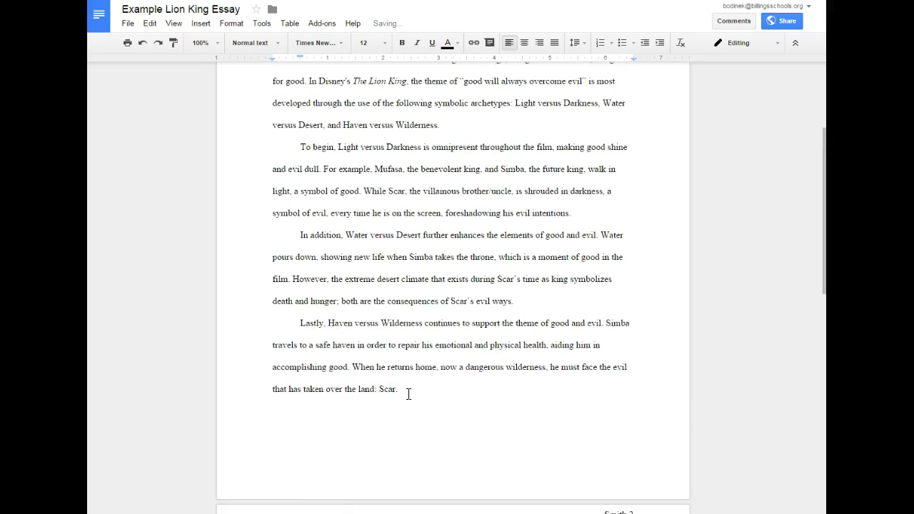
scroll("down", 3)
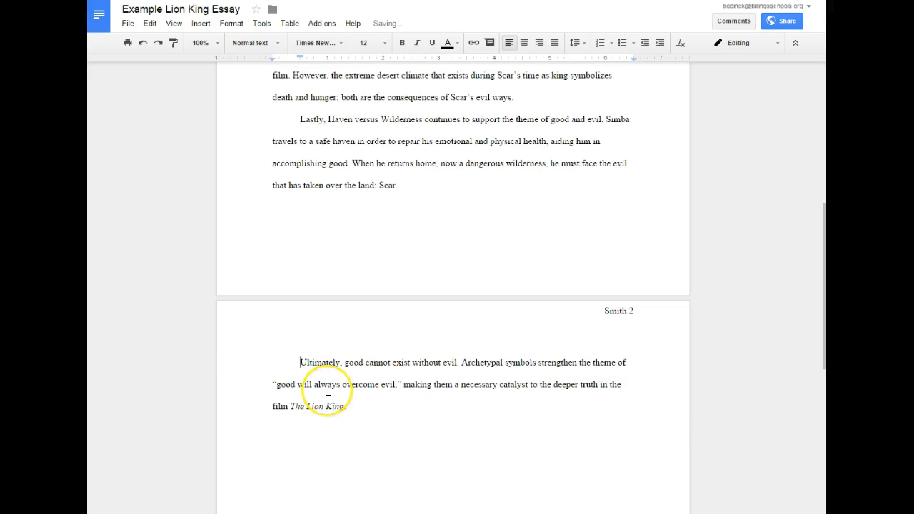
scroll("up", 3)
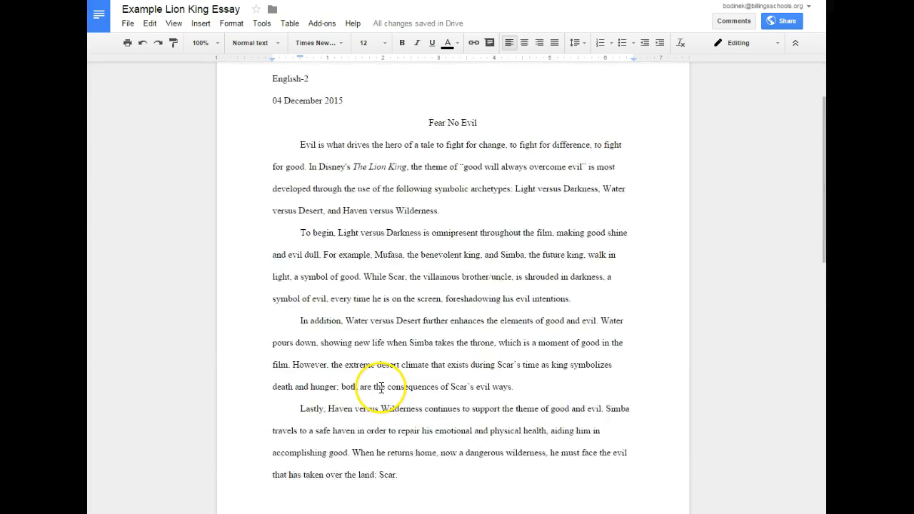
mouse_move(403, 372)
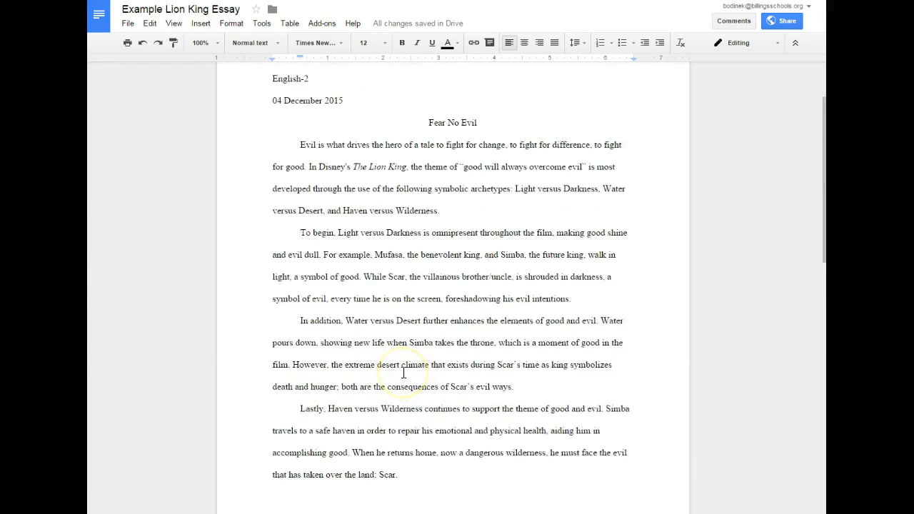
scroll("down", 3)
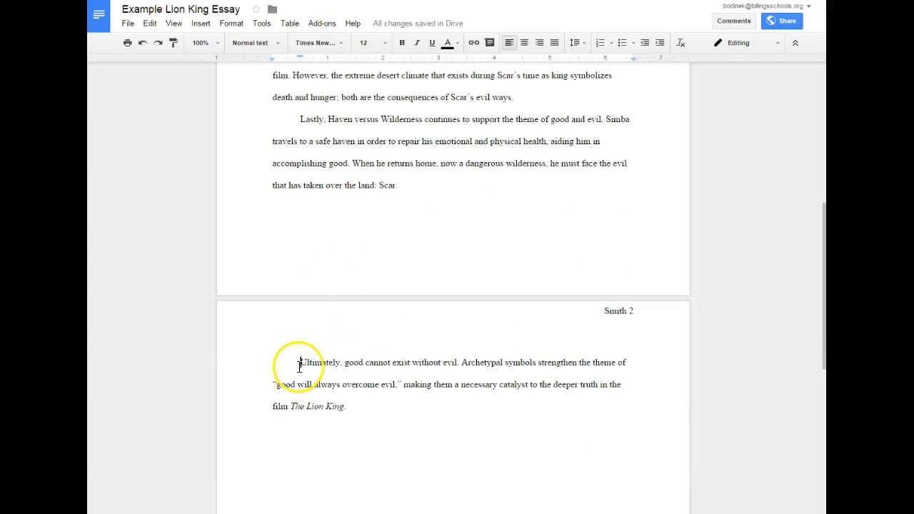
scroll("up", 3)
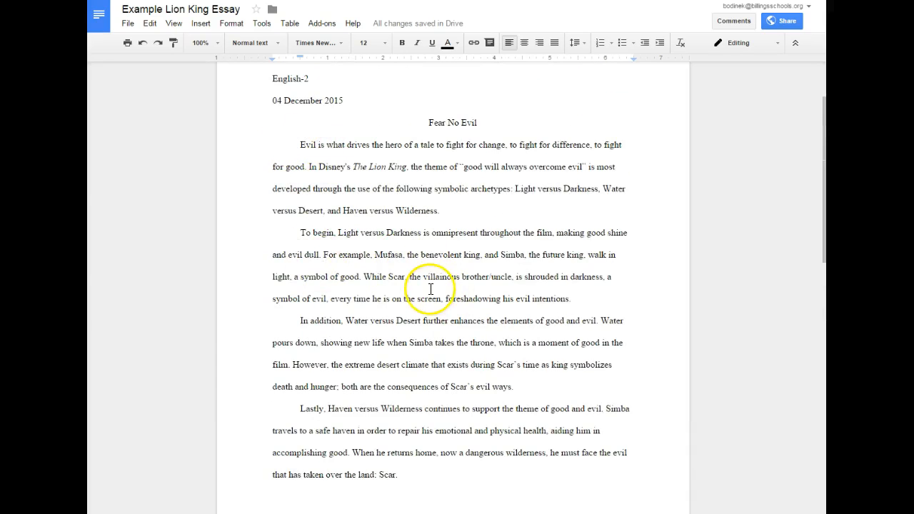
left_click_drag(300, 232, 612, 277)
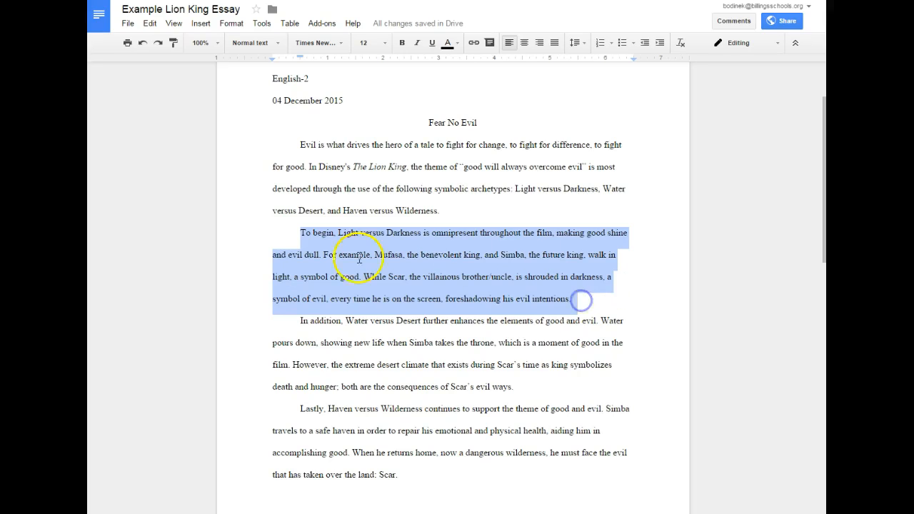
left_click(512, 398)
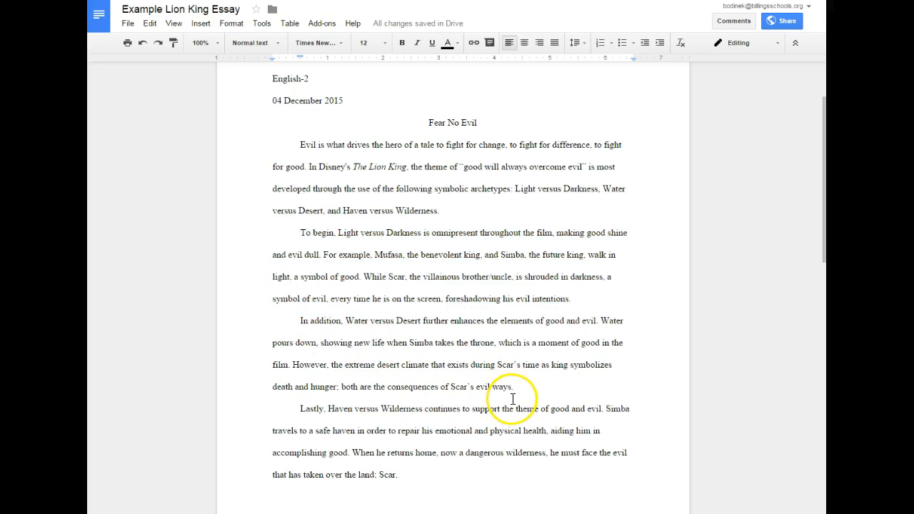
mouse_move(435, 370)
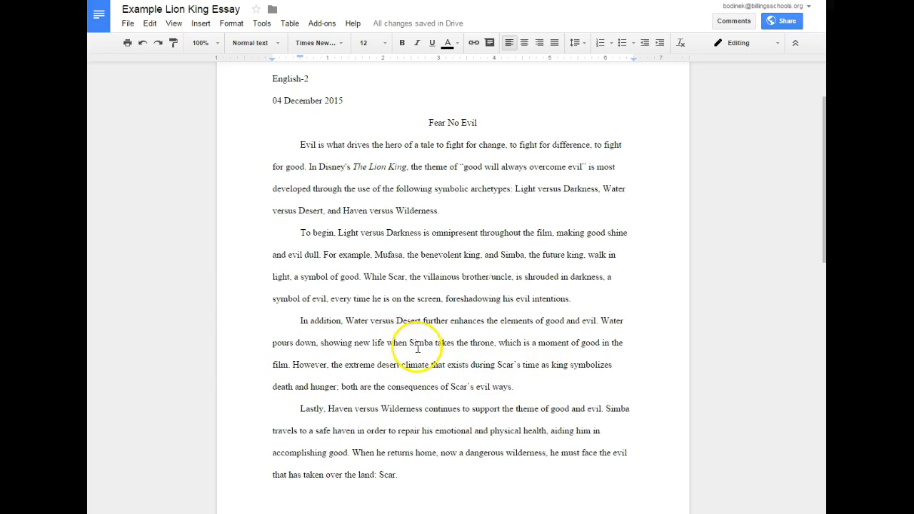
mouse_move(303, 147)
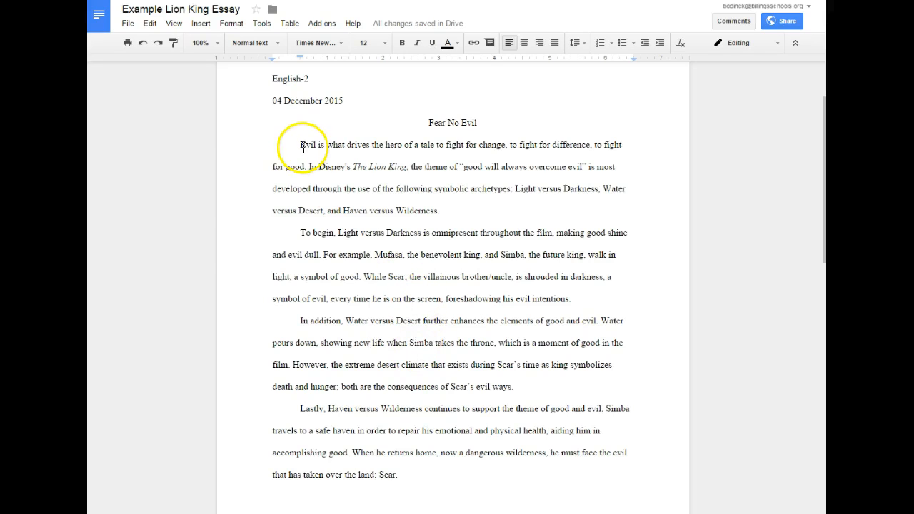
scroll("down", 3)
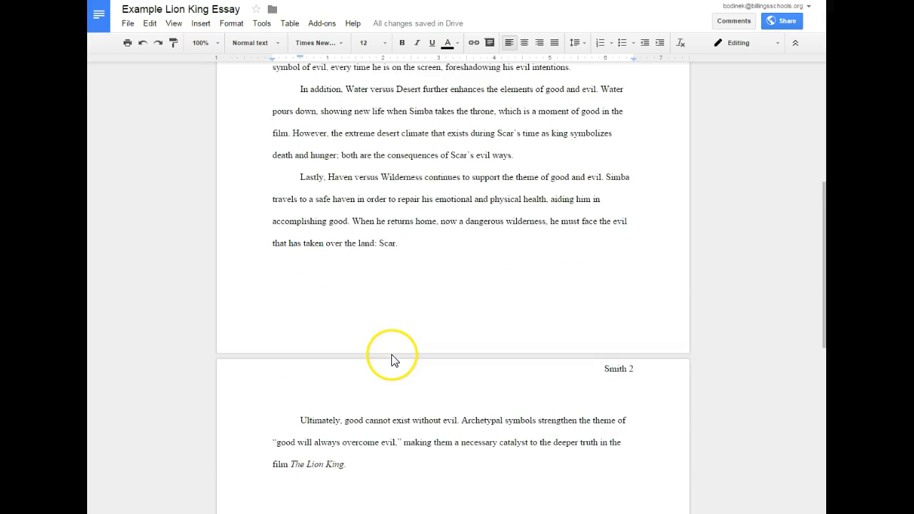
scroll("down", 3)
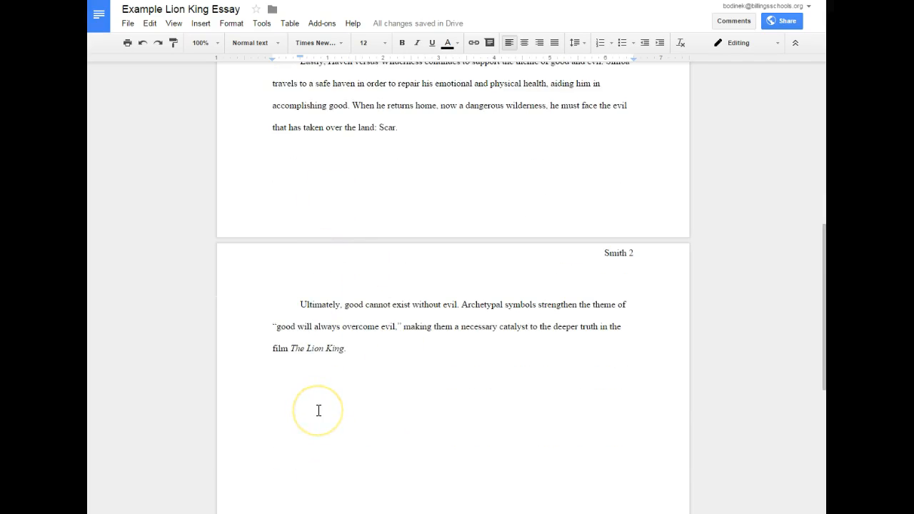
scroll("up", 3)
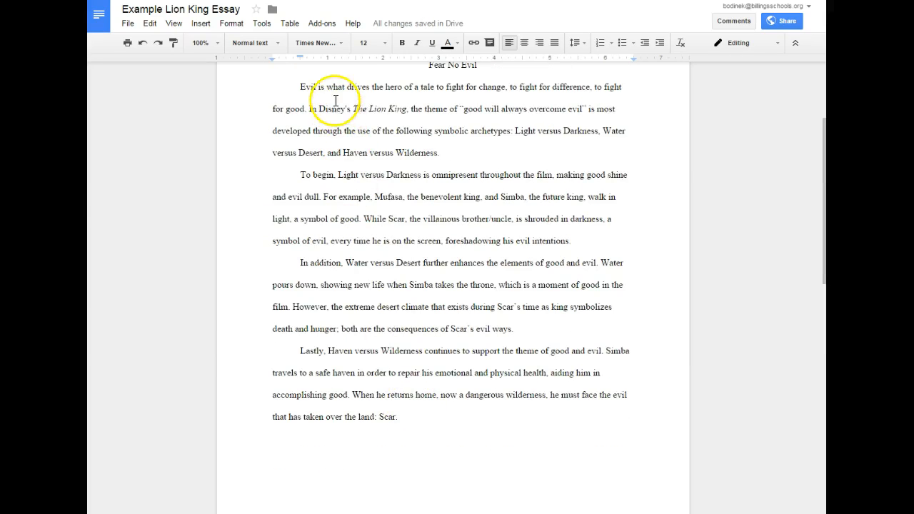
mouse_move(360, 398)
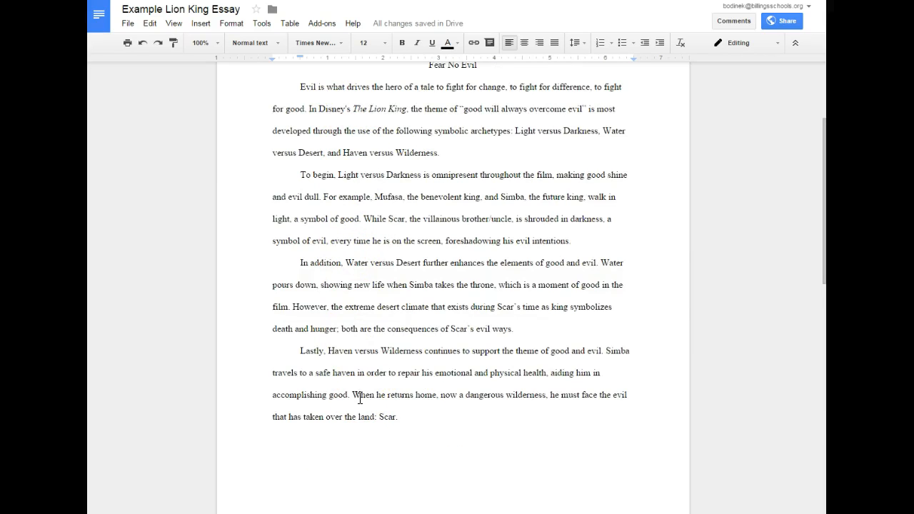
scroll("down", 3)
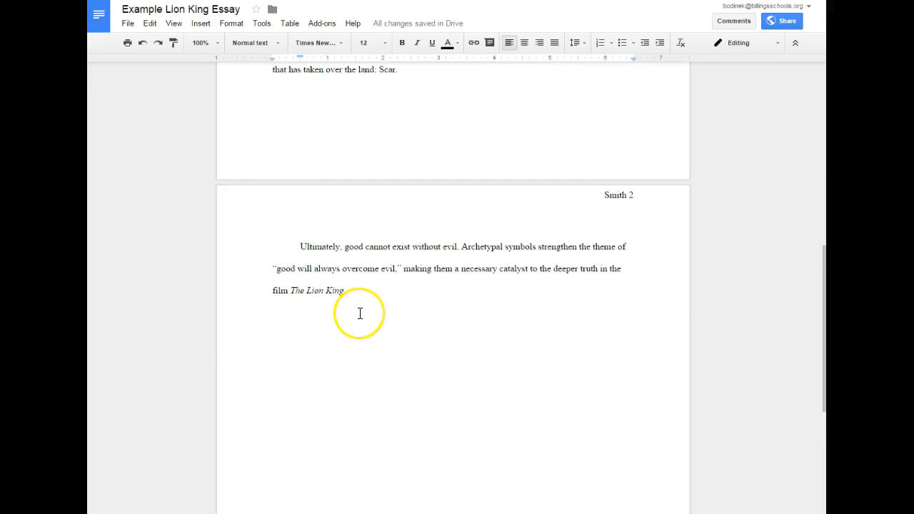
scroll("up", 3)
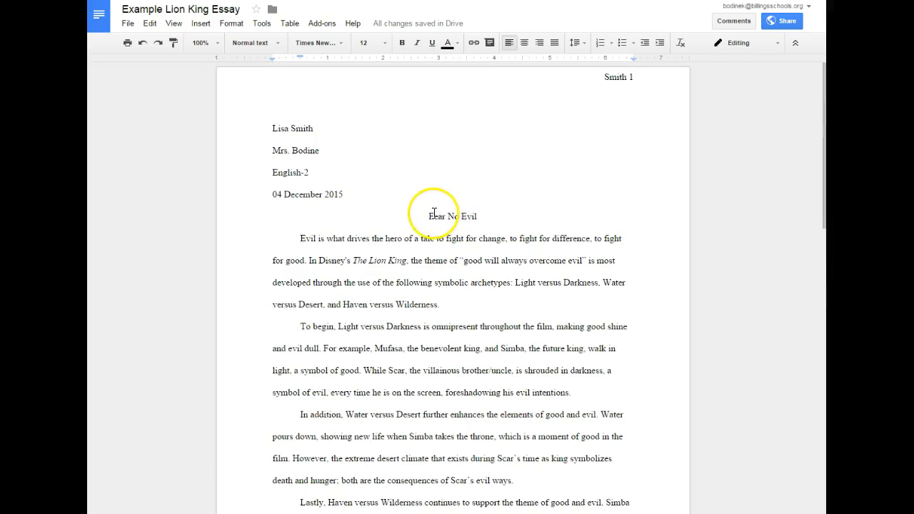
triple_click(451, 215)
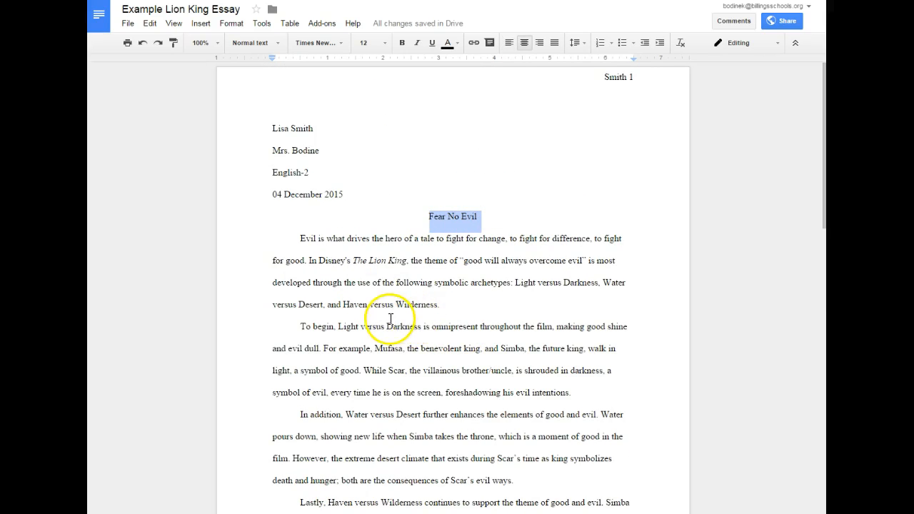
mouse_move(393, 399)
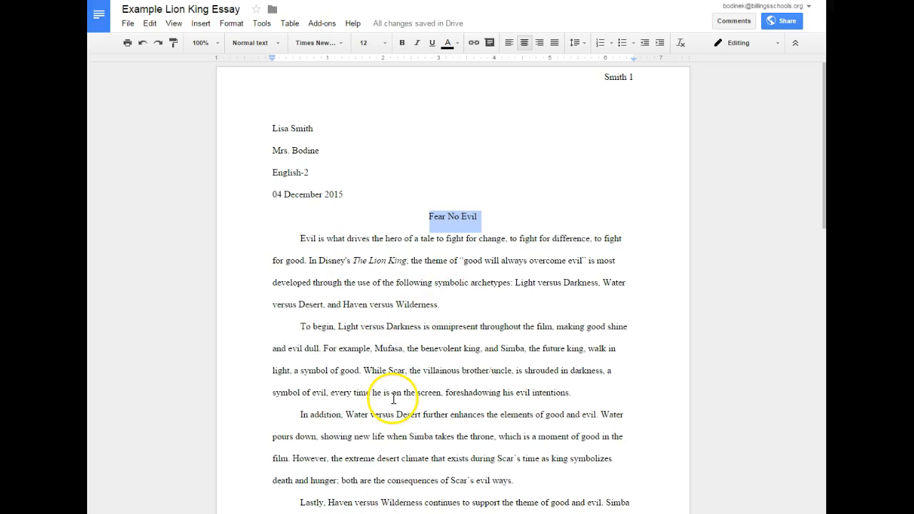
mouse_move(400, 296)
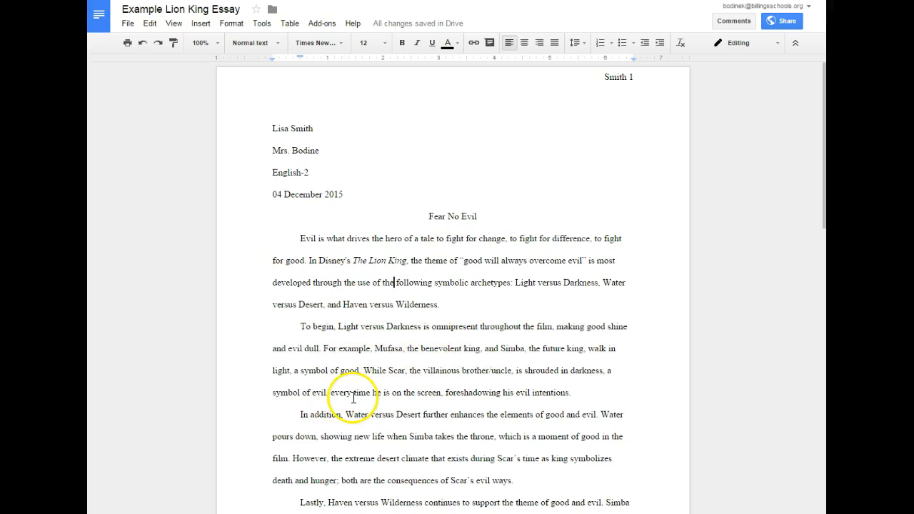
mouse_move(417, 376)
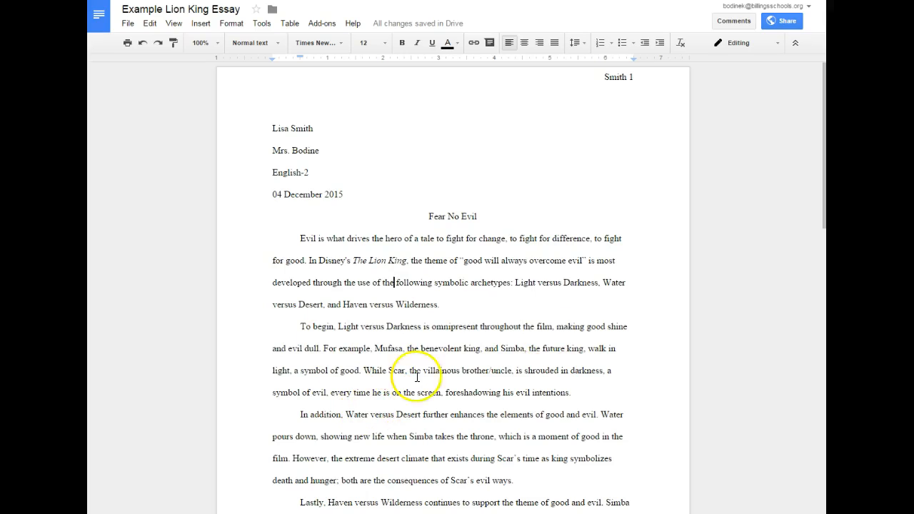
left_click_drag(516, 282, 442, 304)
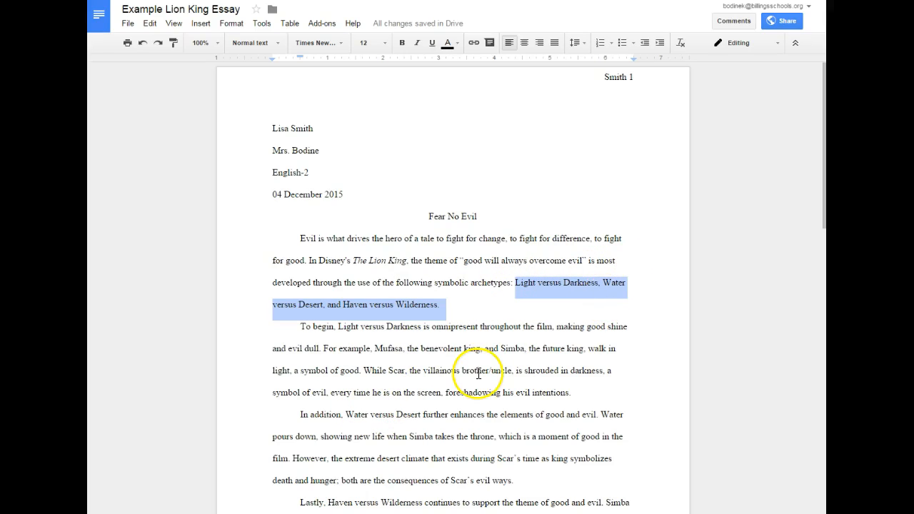
left_click(366, 331)
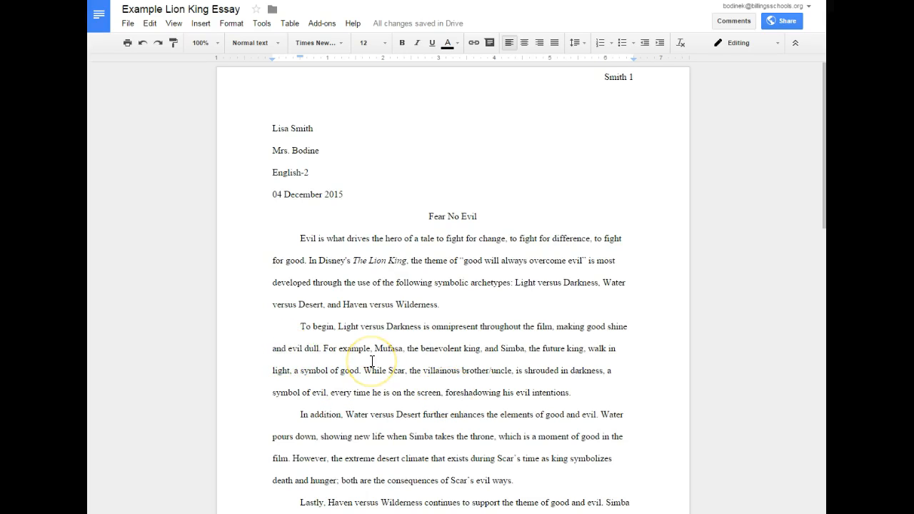
scroll("down", 3)
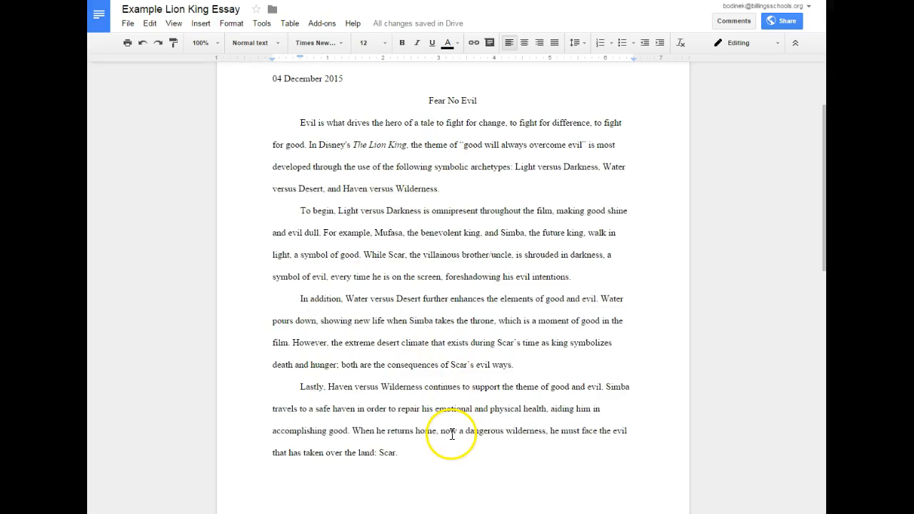
mouse_move(399, 258)
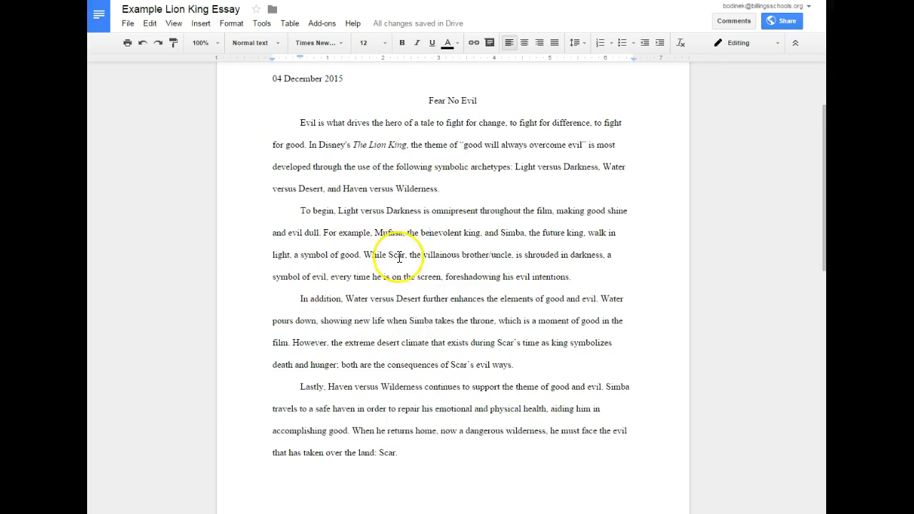
left_click_drag(351, 431, 398, 453)
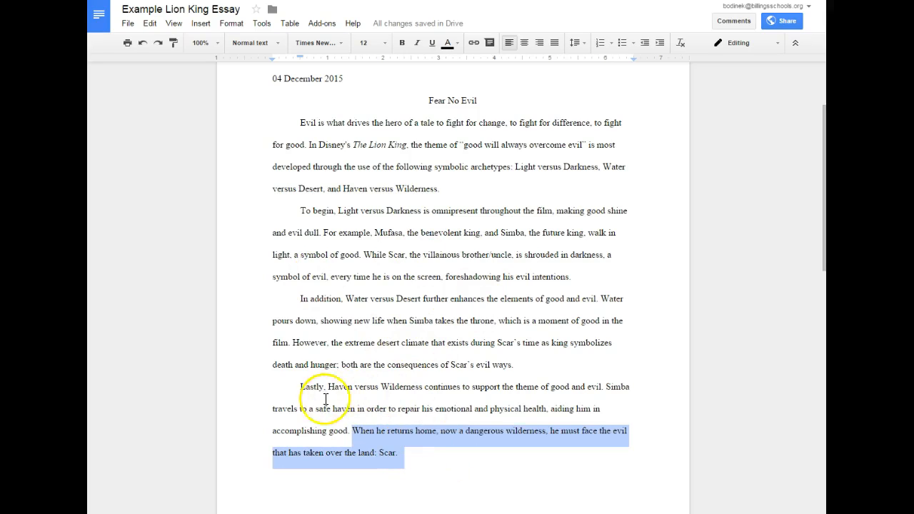
mouse_move(455, 390)
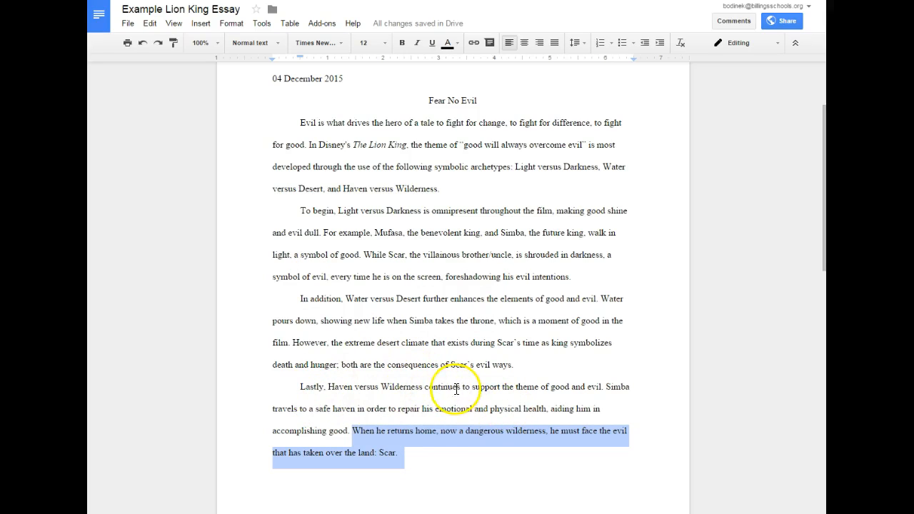
mouse_move(433, 471)
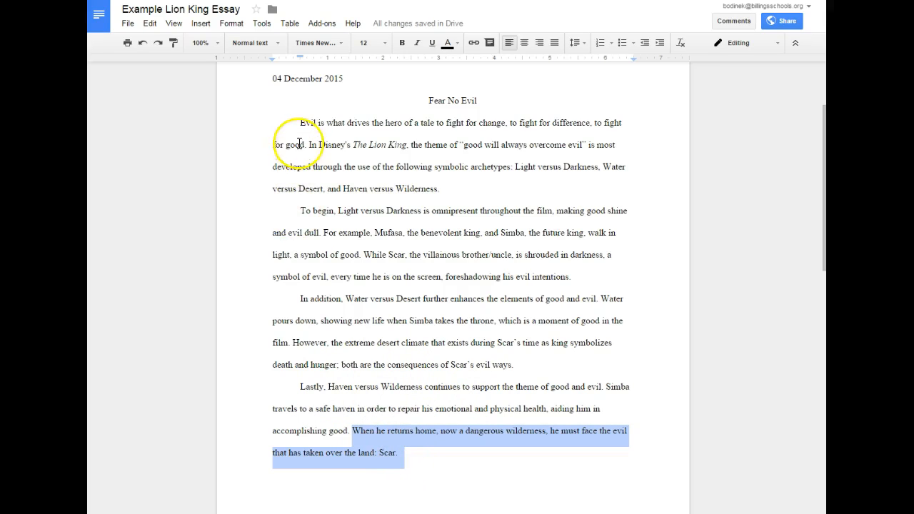
mouse_move(390, 471)
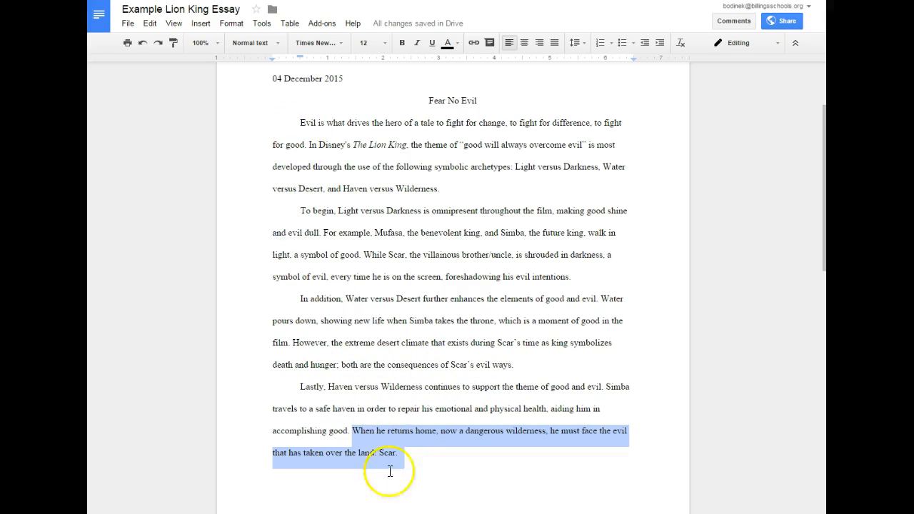
mouse_move(426, 438)
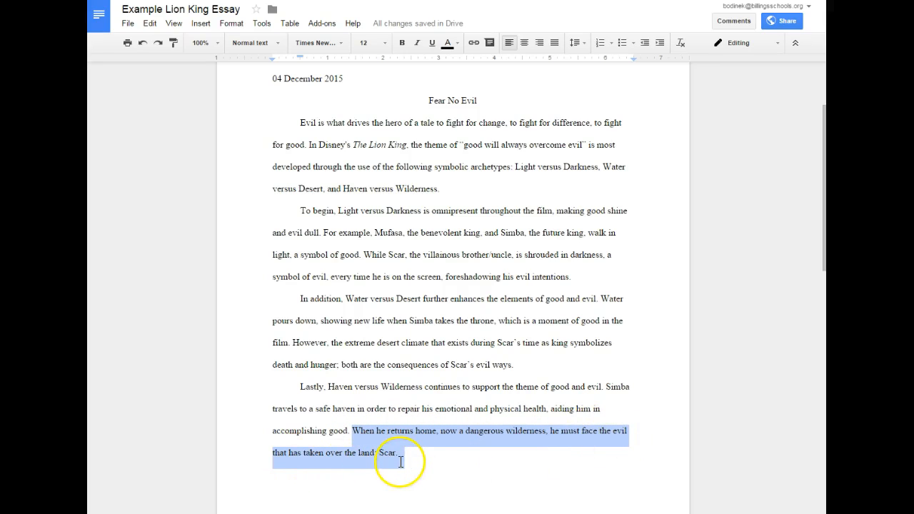
scroll("down", 3)
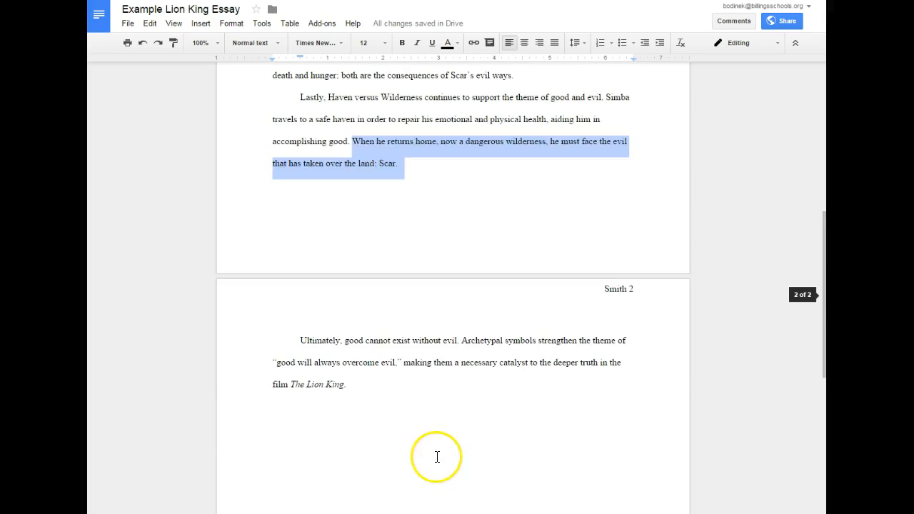
left_click(439, 375)
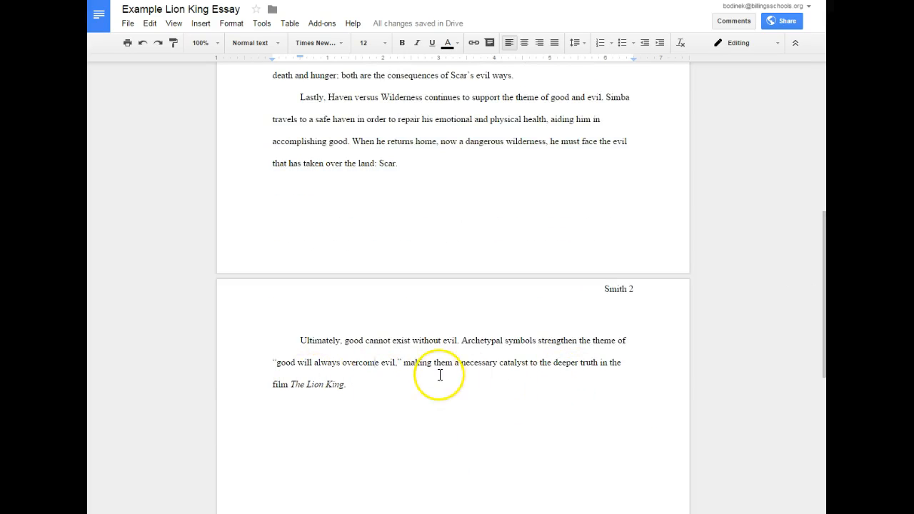
left_click_drag(459, 341, 463, 377)
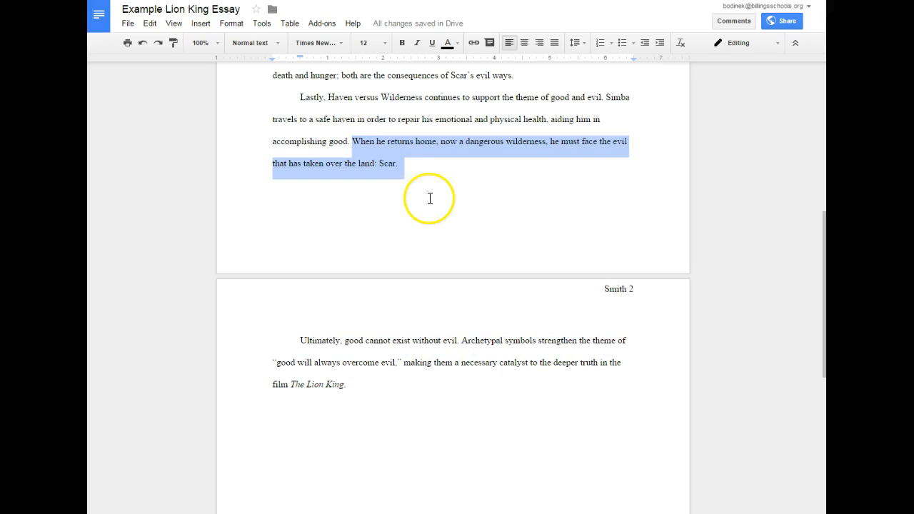
left_click(550, 250)
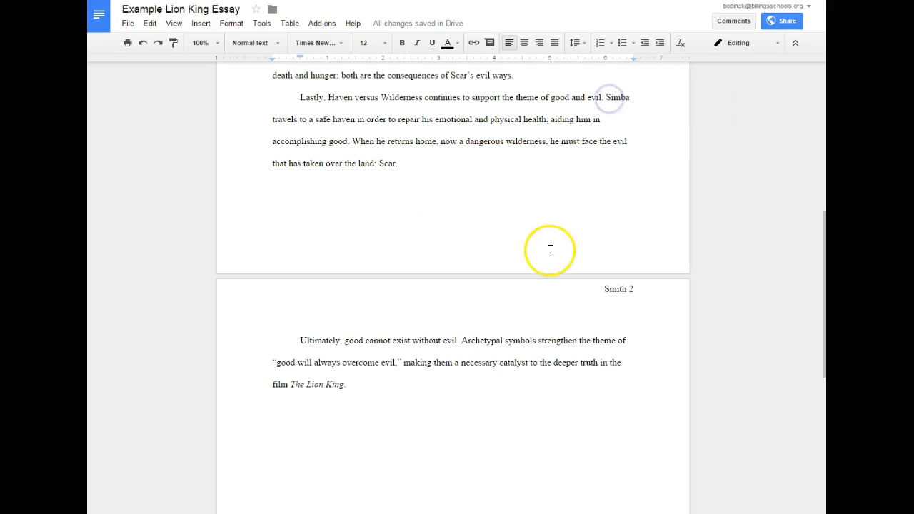
scroll("up", 3)
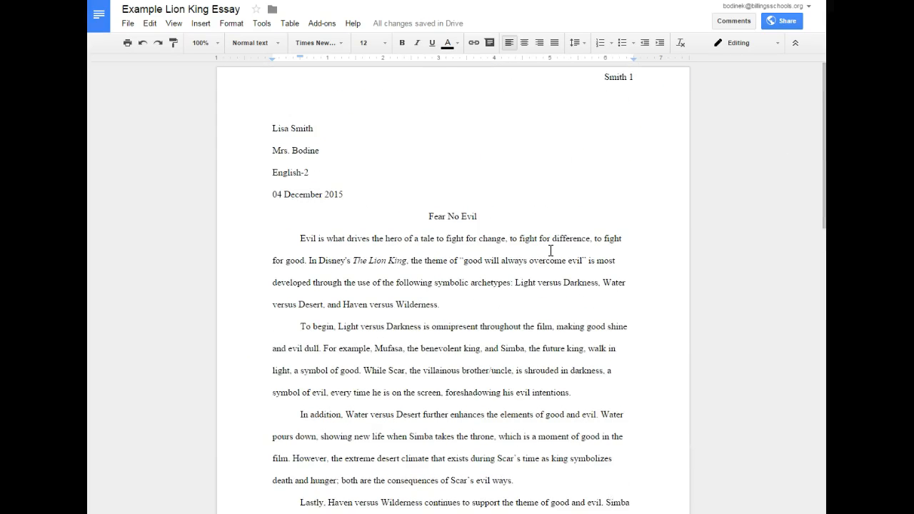